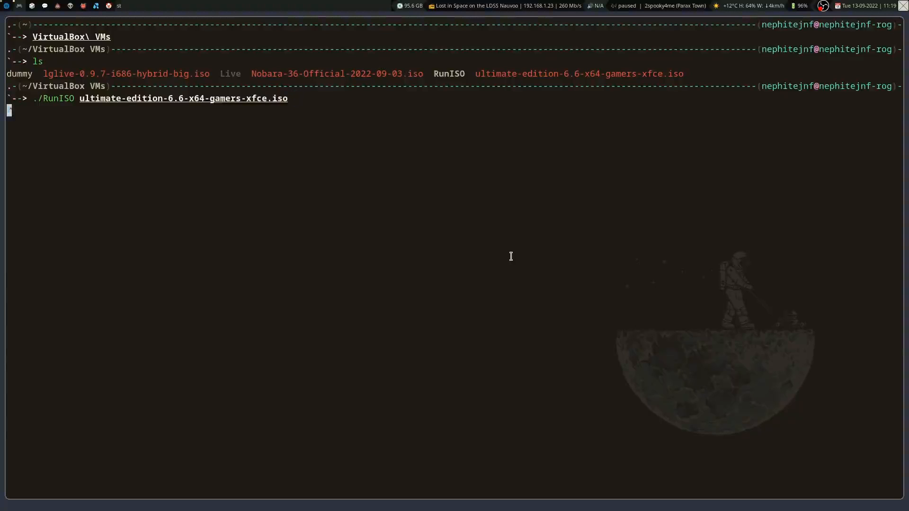
Boot ultimate-edition-6.6-x64-gamers-xfce.iso in QEMU with ./RunISO and wait for the Xfce desktop.
key(Return)
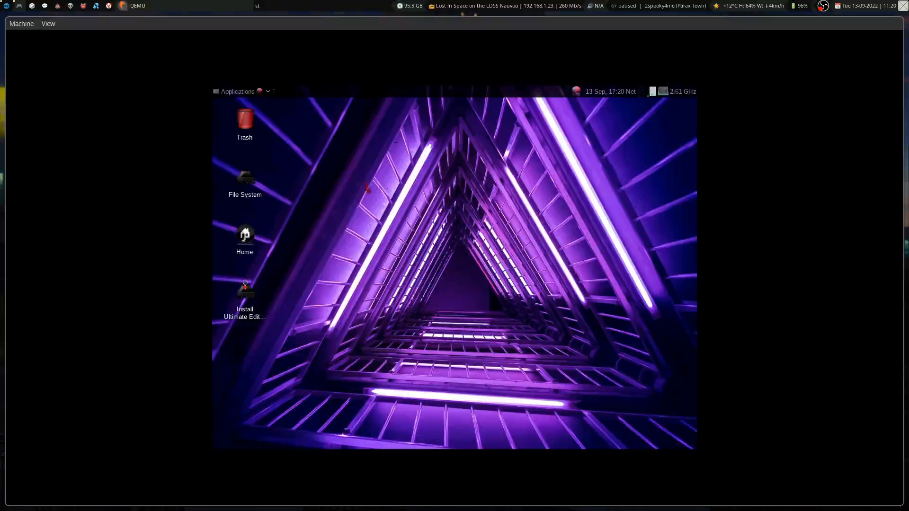
Switch the QEMU view of the live Xfce desktop to full-screen.
click(234, 91)
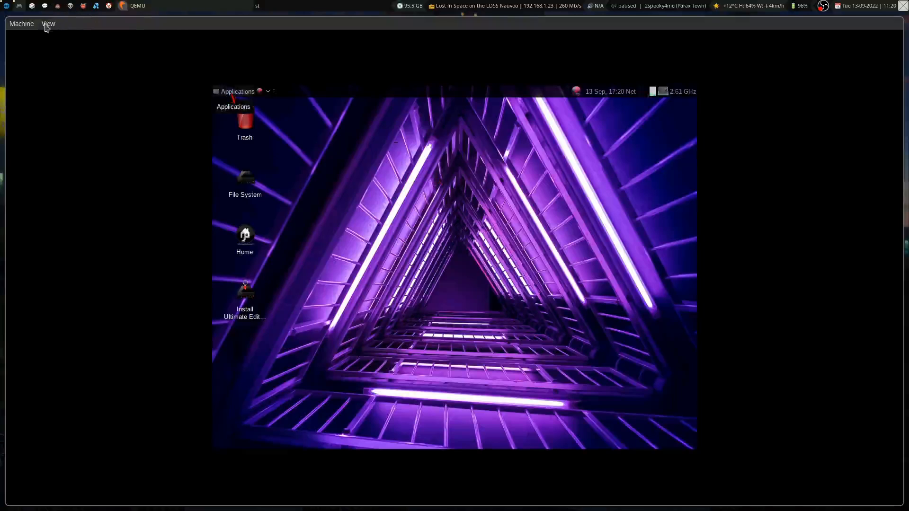
click(49, 23)
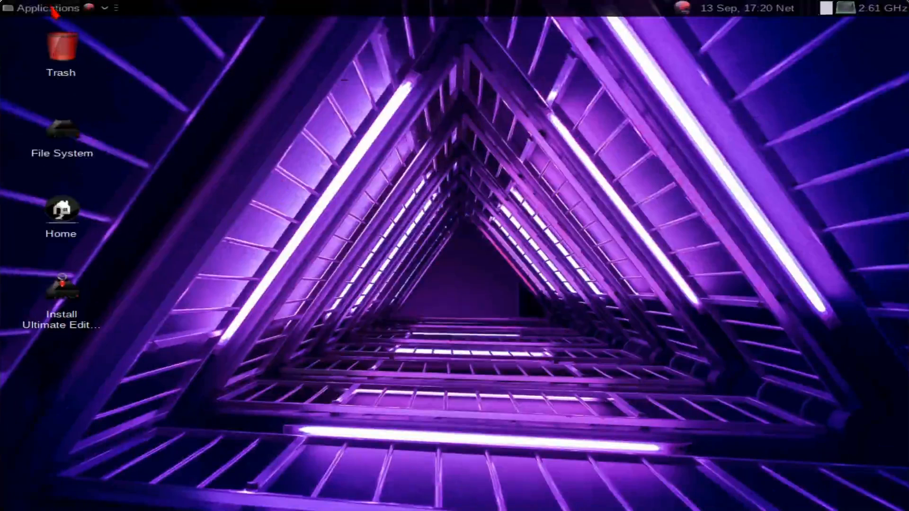
Browse the Xfce Applications menu from Accessories down to the Settings submenu.
click(46, 8)
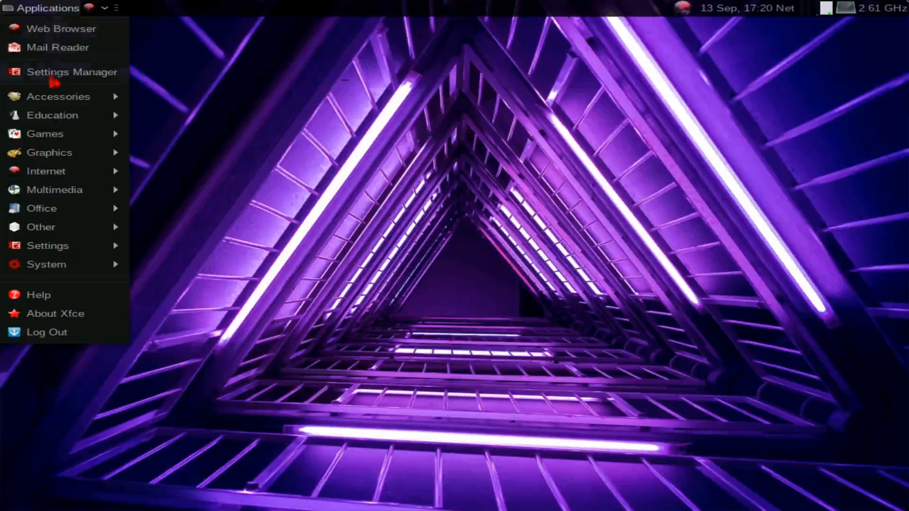
click(59, 96)
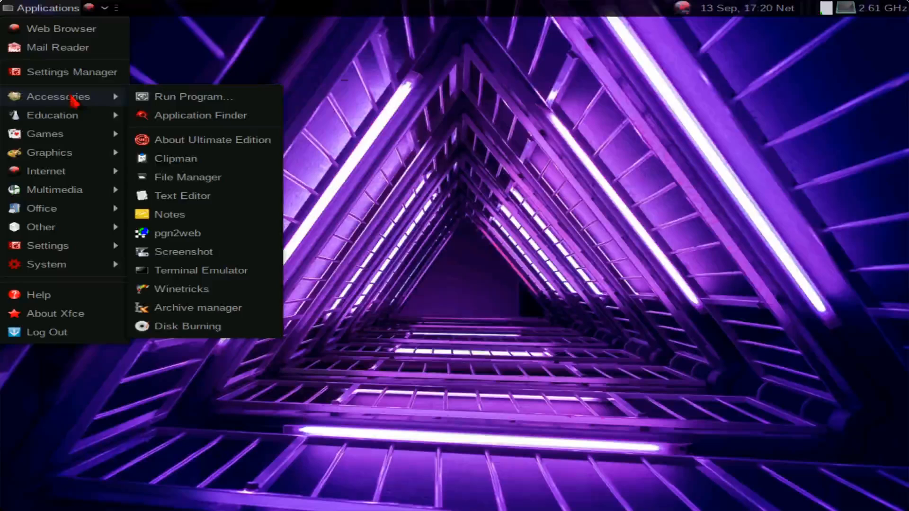
mouse_move(52, 115)
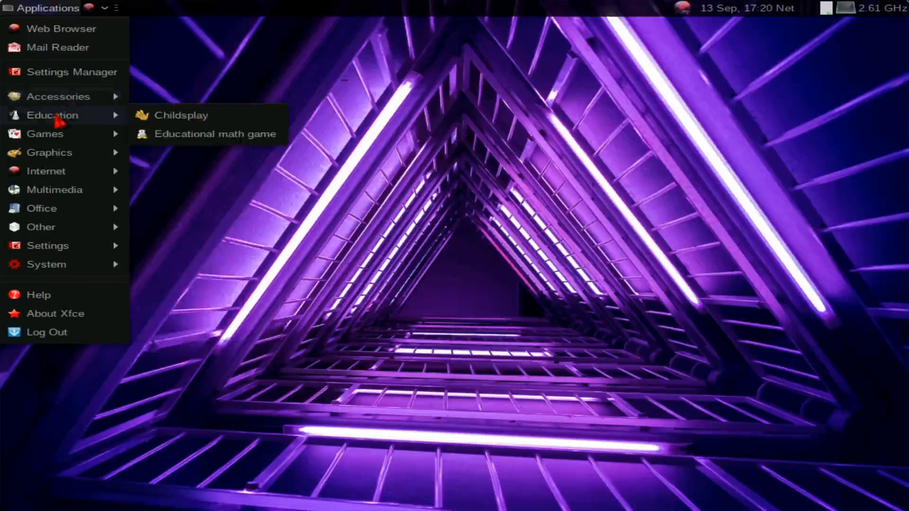
mouse_move(58, 132)
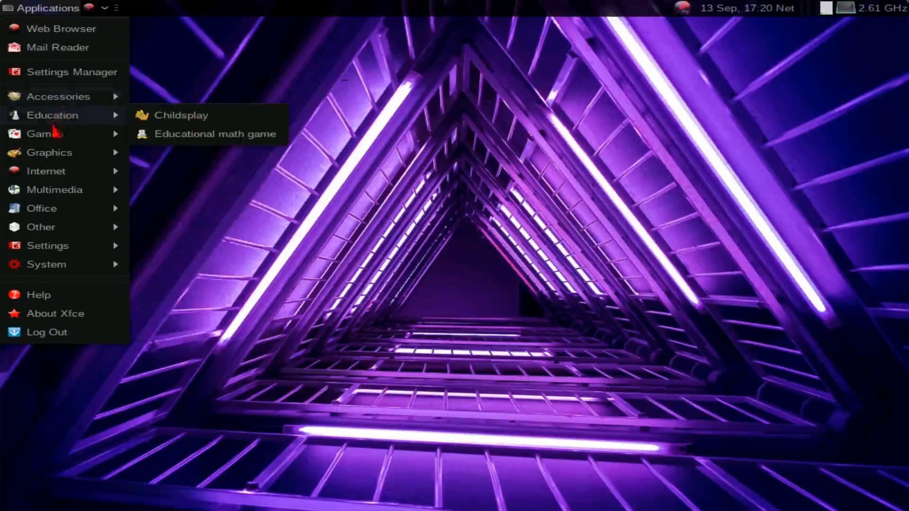
mouse_move(45, 133)
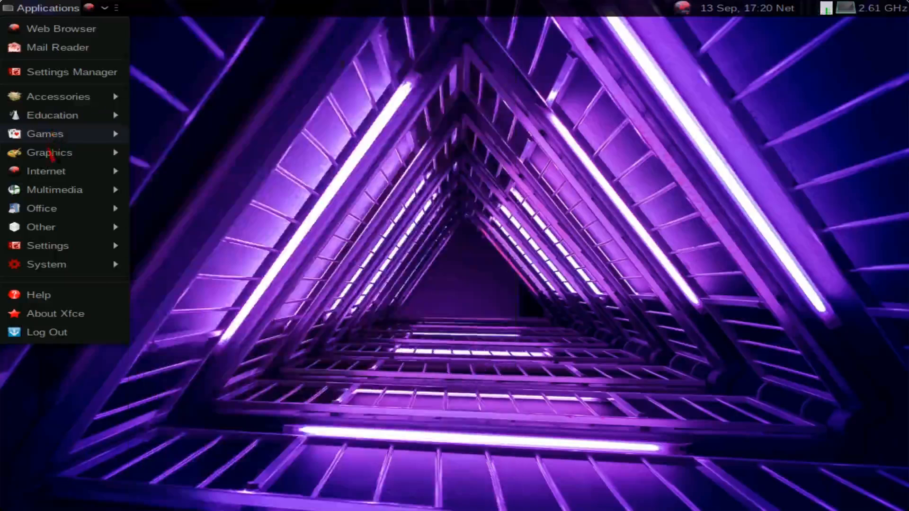
click(45, 133)
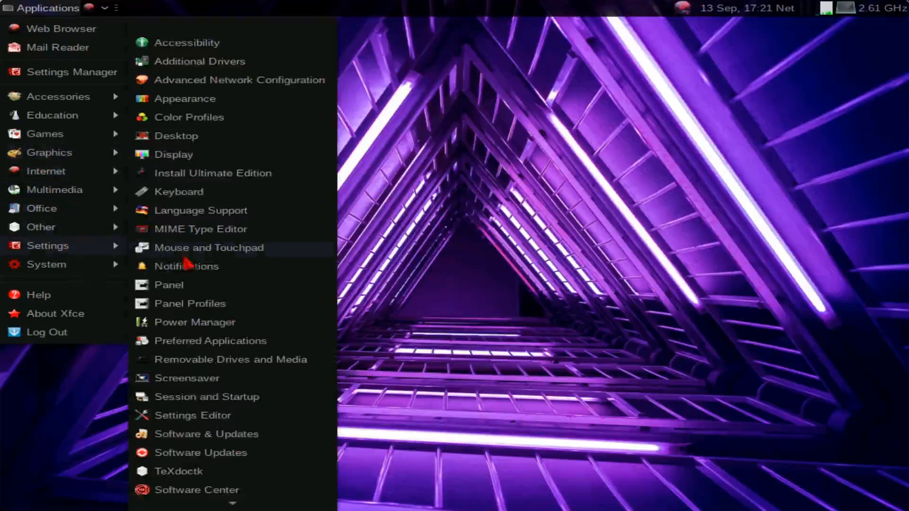
mouse_move(173, 155)
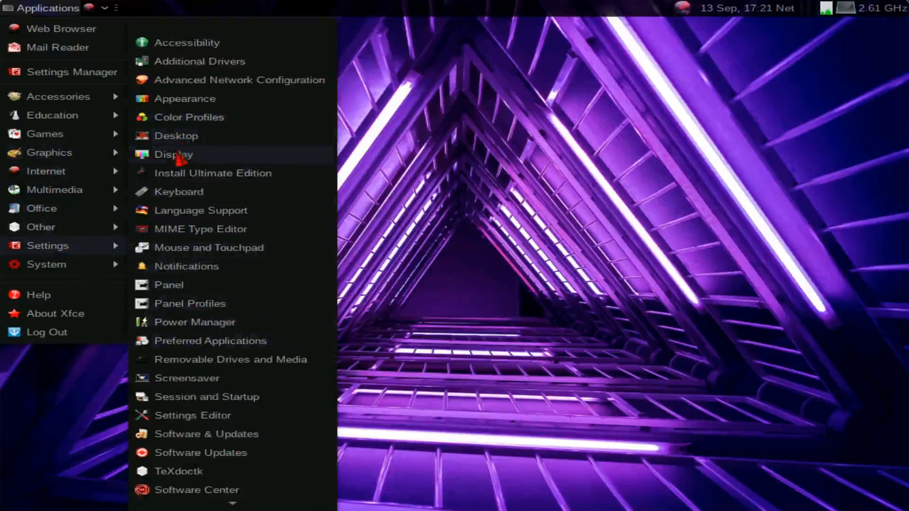
In Display settings, apply and keep a 1600x900 resolution.
click(173, 154)
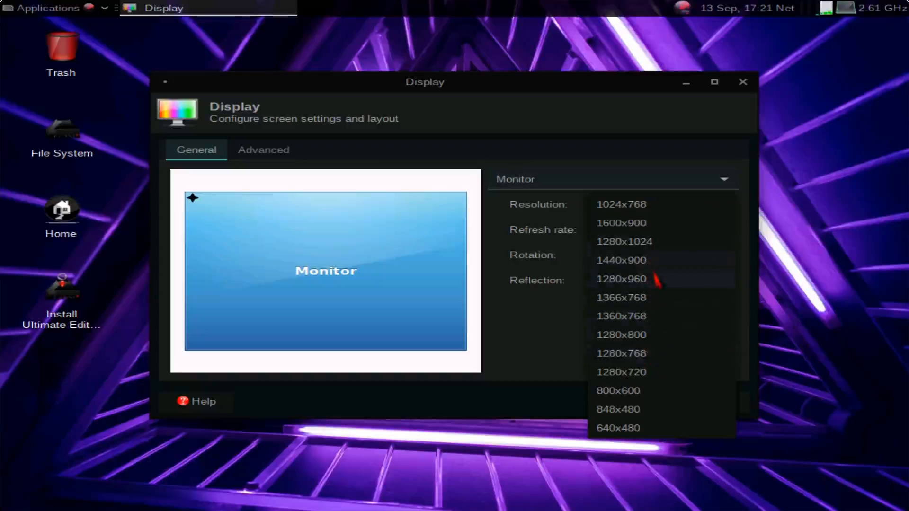
mouse_move(625, 241)
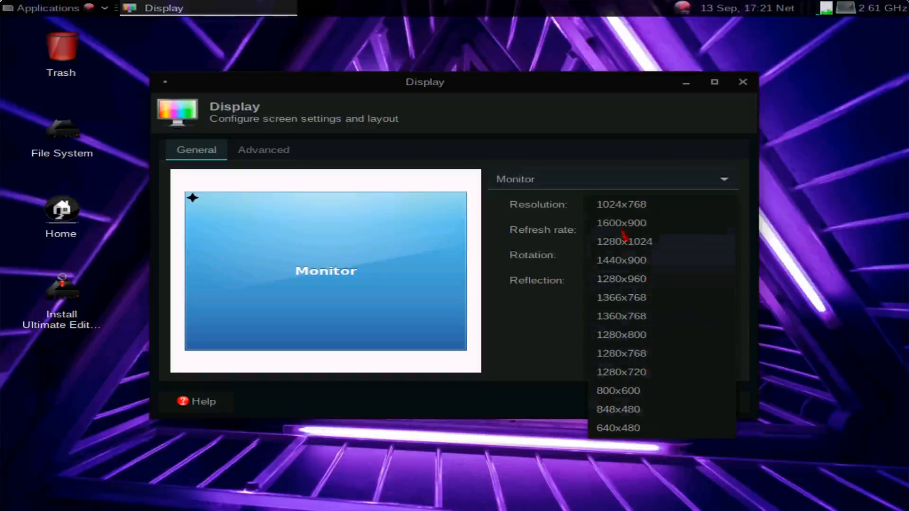
click(620, 223)
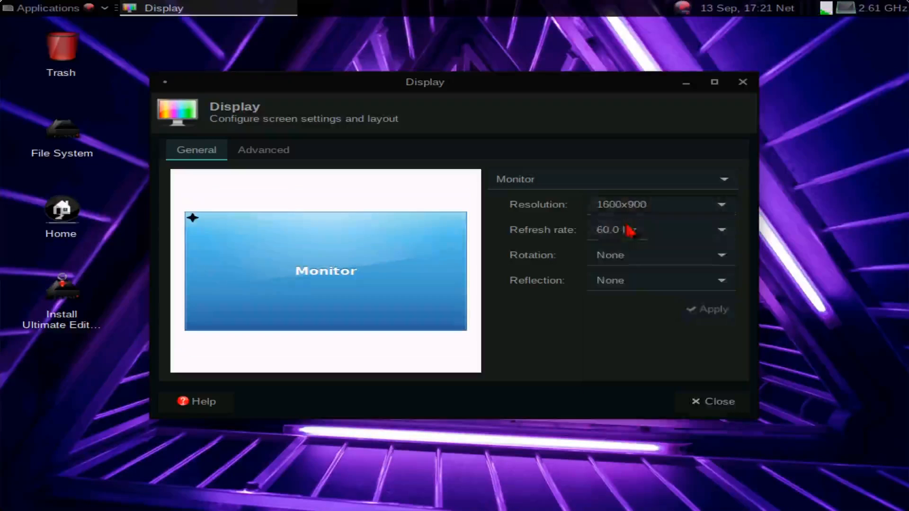
click(712, 309)
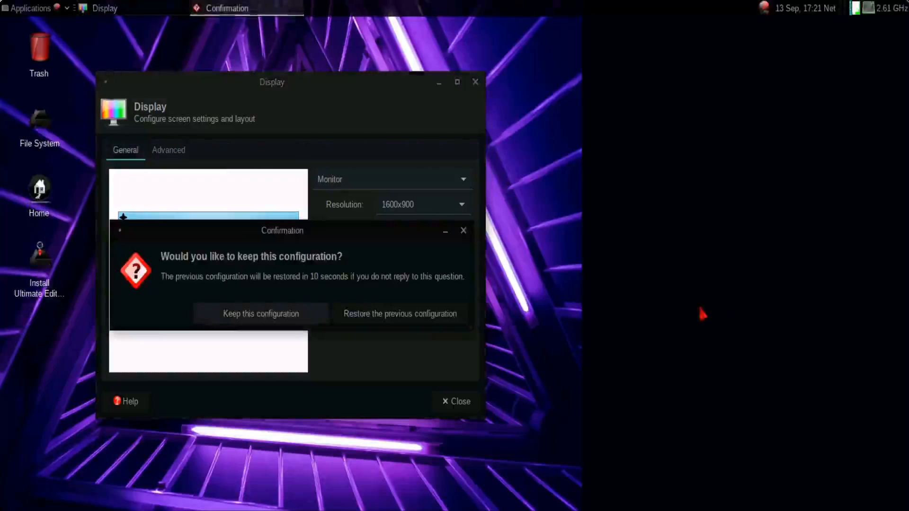
click(260, 313)
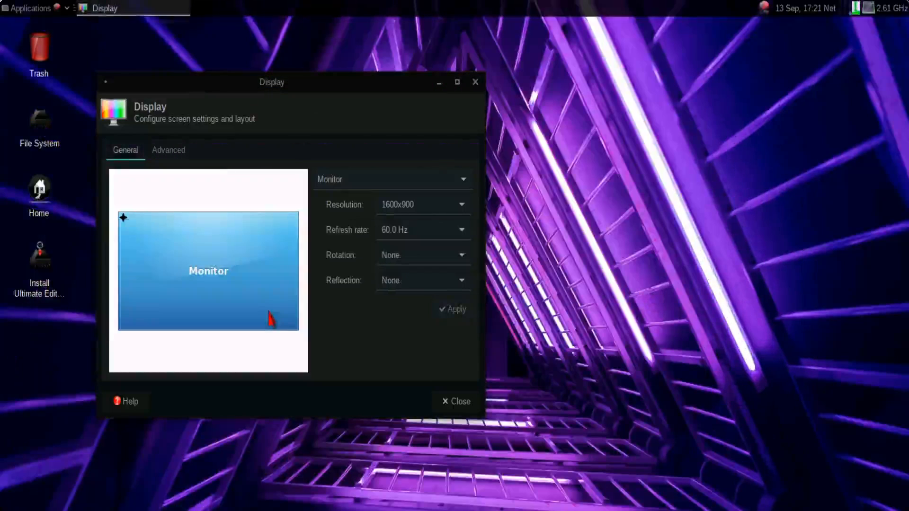
Change the resolution to 1440x900, apply it and keep the configuration.
click(423, 204)
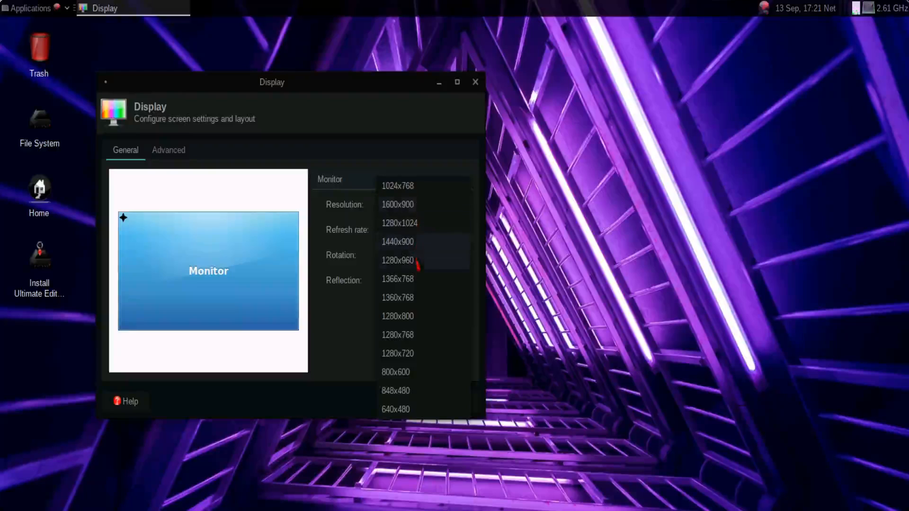
mouse_move(396, 409)
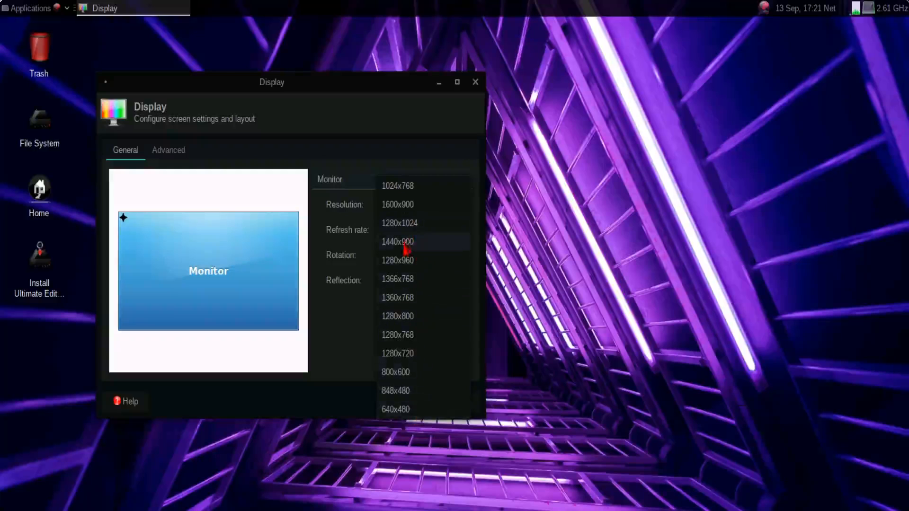
click(398, 242)
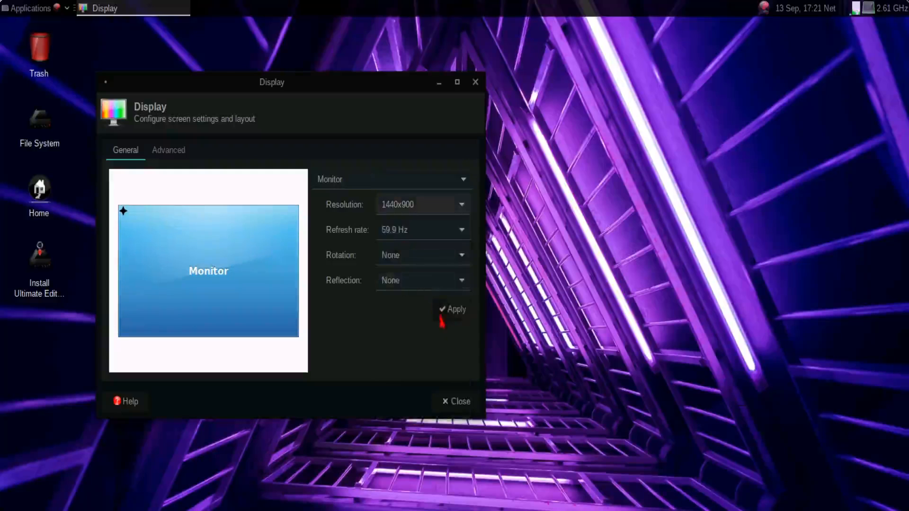
click(454, 310)
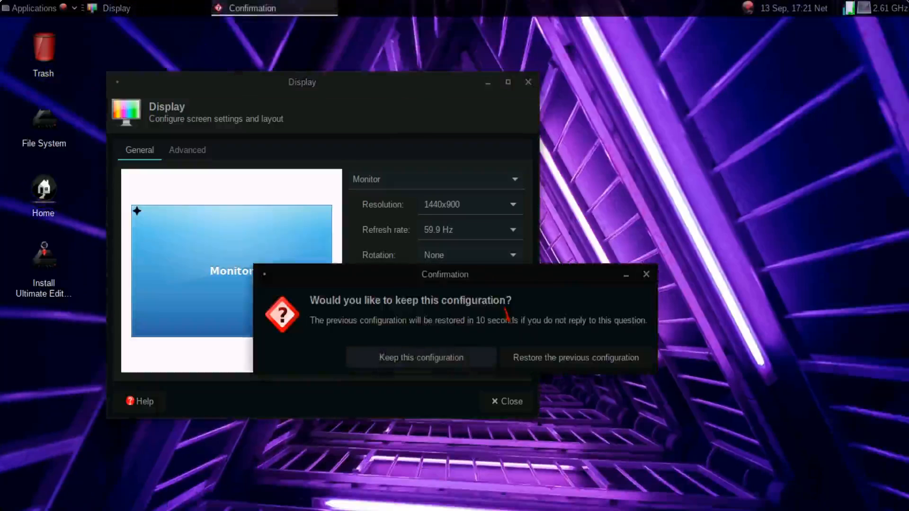
click(421, 357)
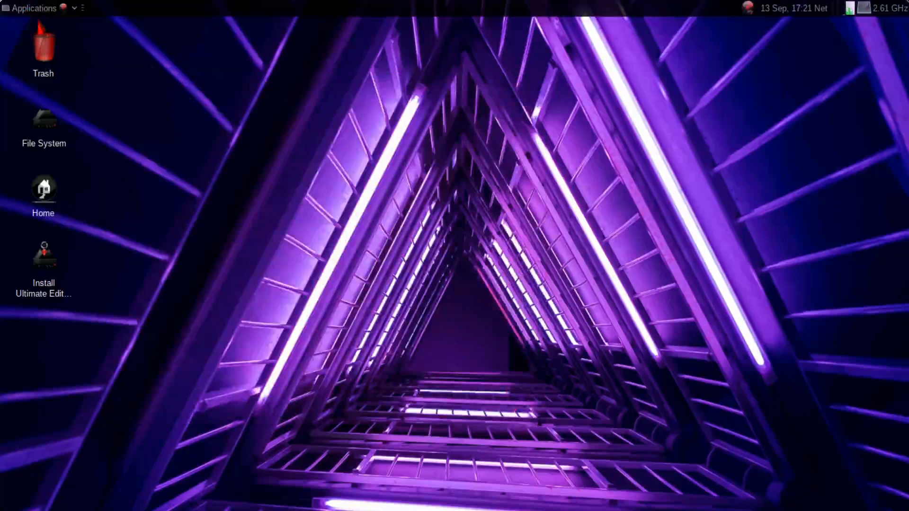
Bring up the guest's Applications menu to reach the Settings submenu again.
click(31, 8)
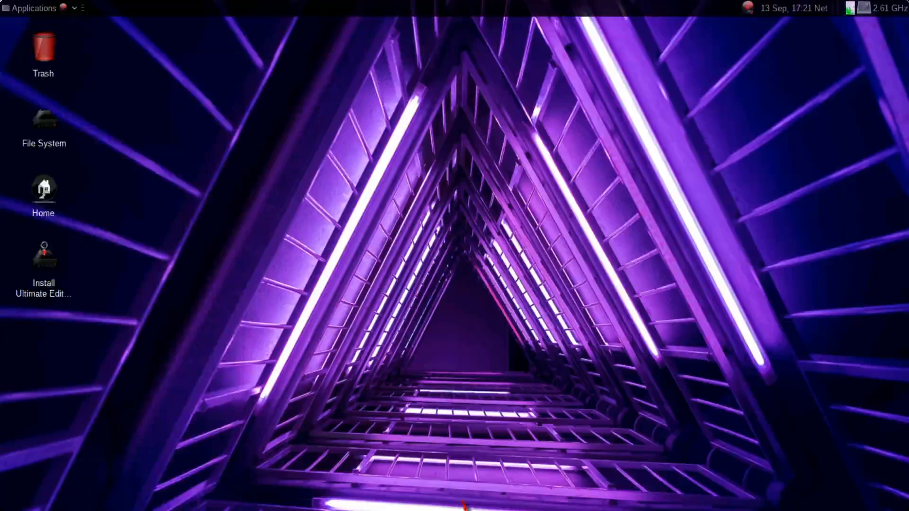
mouse_move(183, 147)
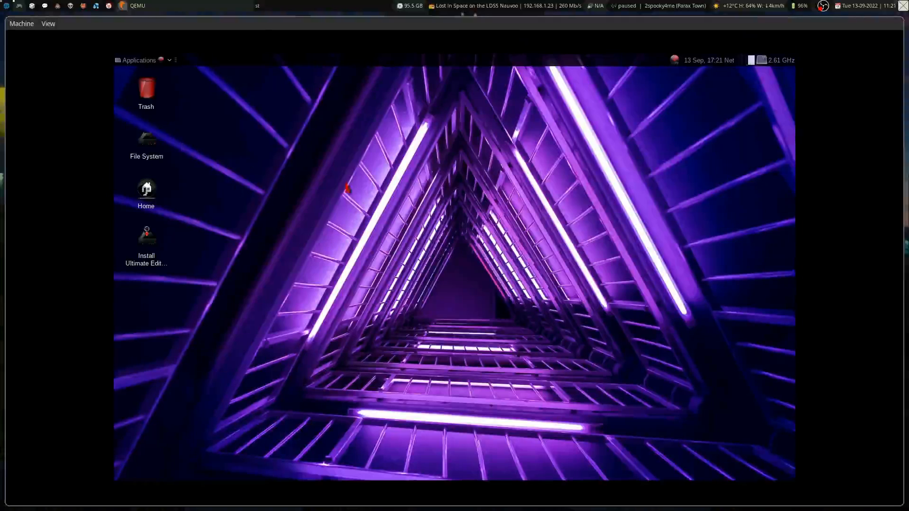
mouse_move(325, 408)
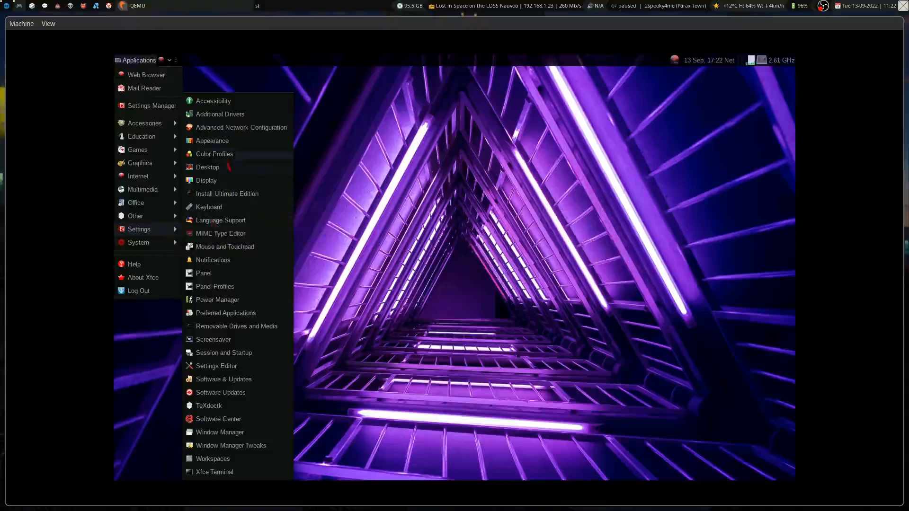
mouse_move(212, 140)
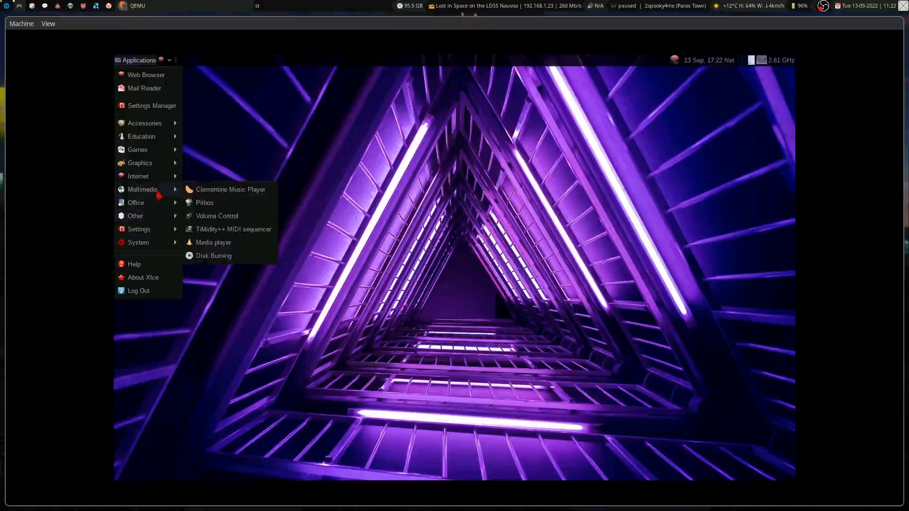
mouse_move(214, 242)
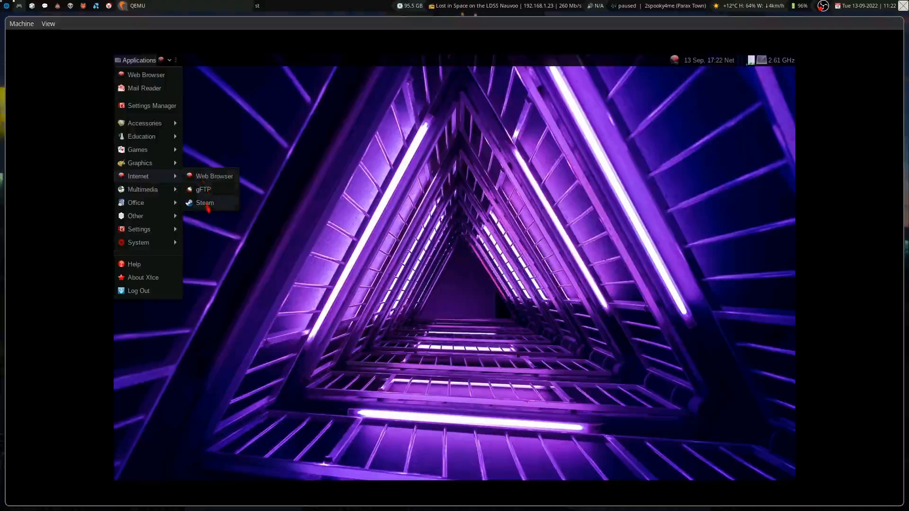
mouse_move(204, 202)
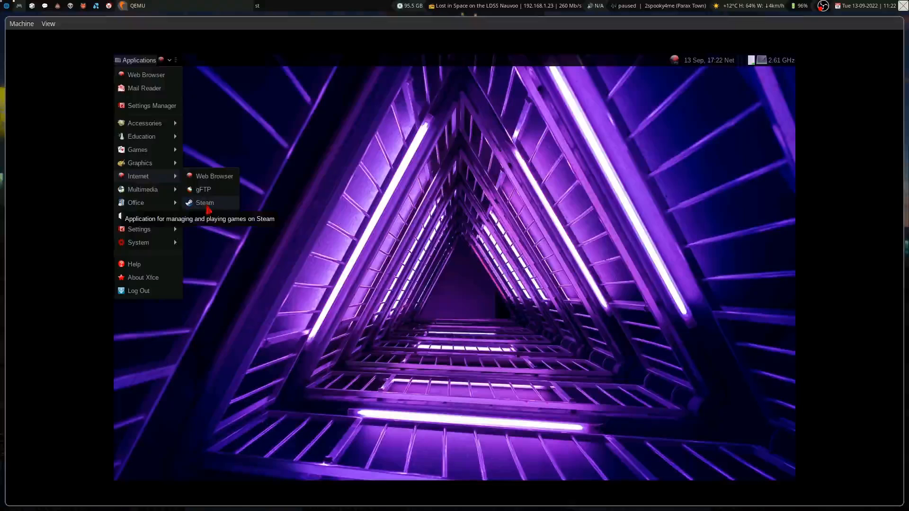
mouse_move(204, 189)
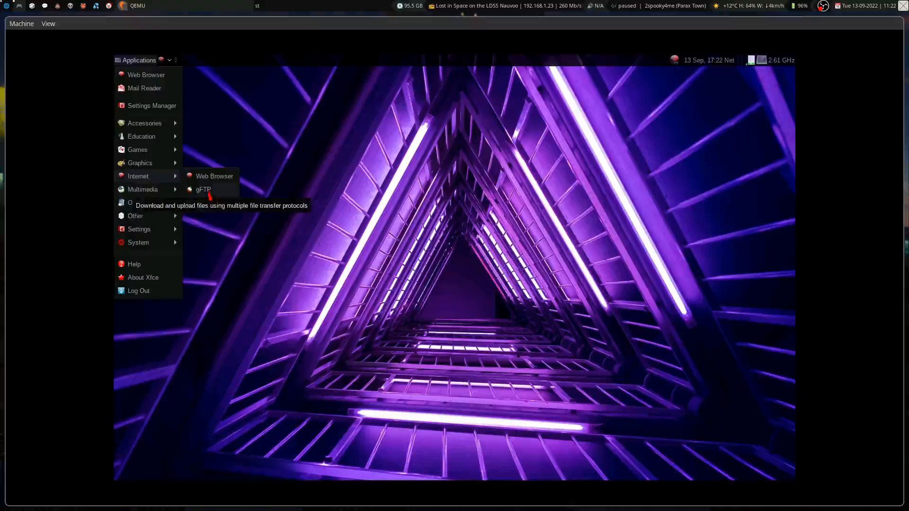
mouse_move(204, 203)
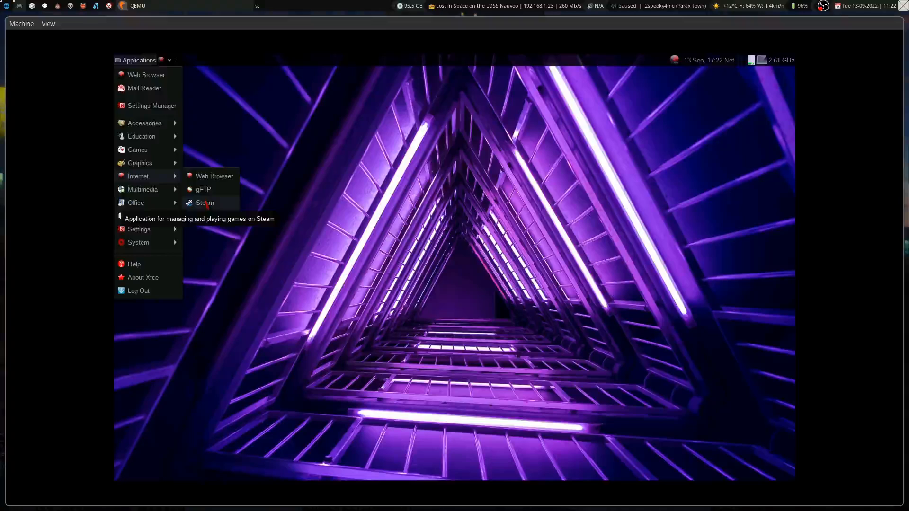
mouse_move(140, 163)
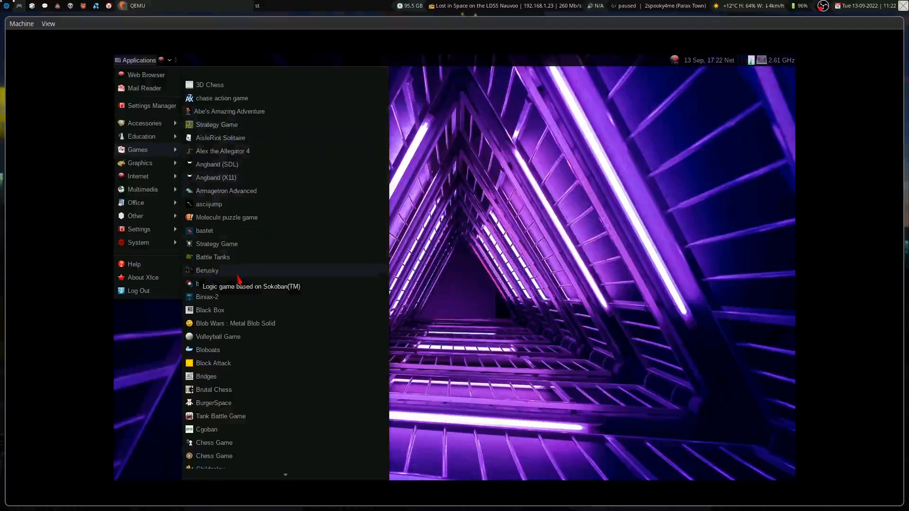
Scroll the Games submenu past the chess titles to Fifteen and Four-in-a-row.
scroll(down, 3)
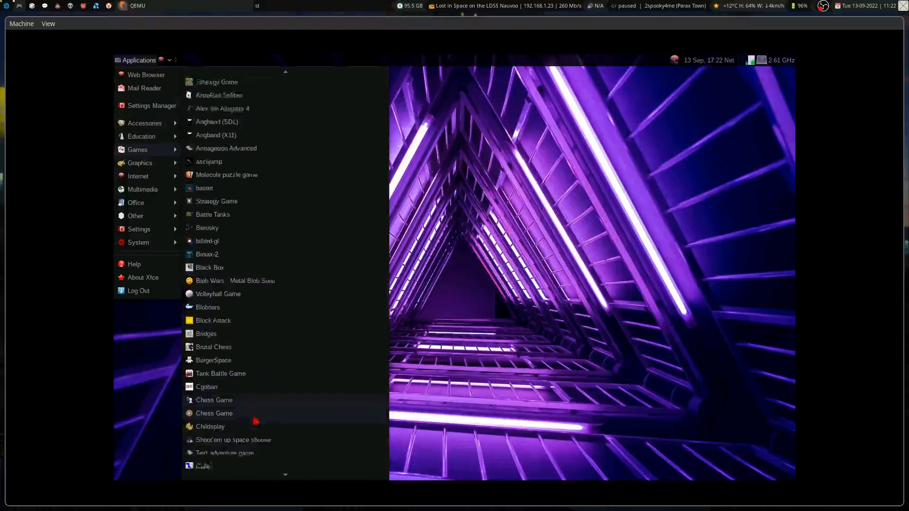
scroll(down, 3)
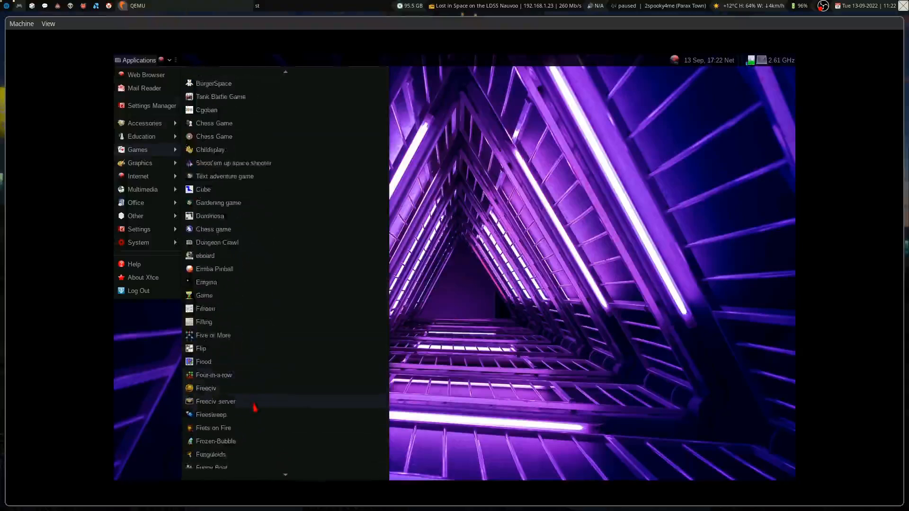
scroll(down, 3)
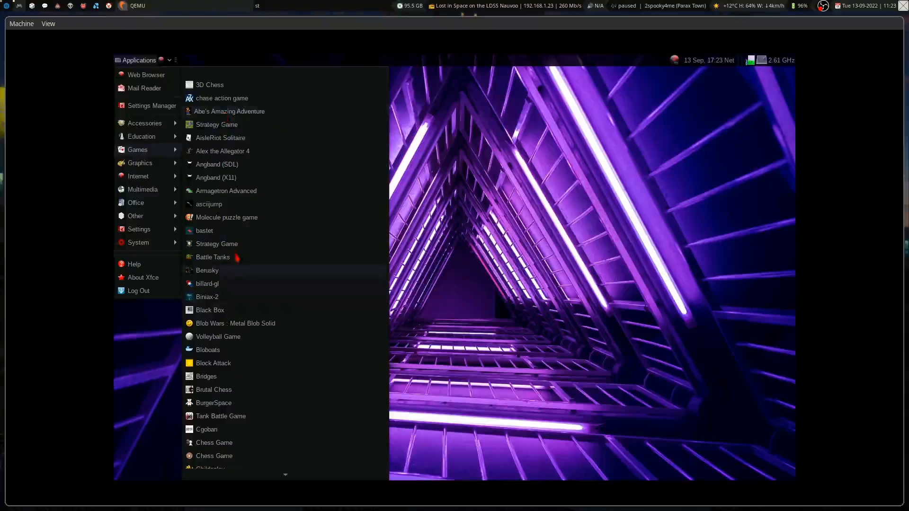
scroll(down, 3)
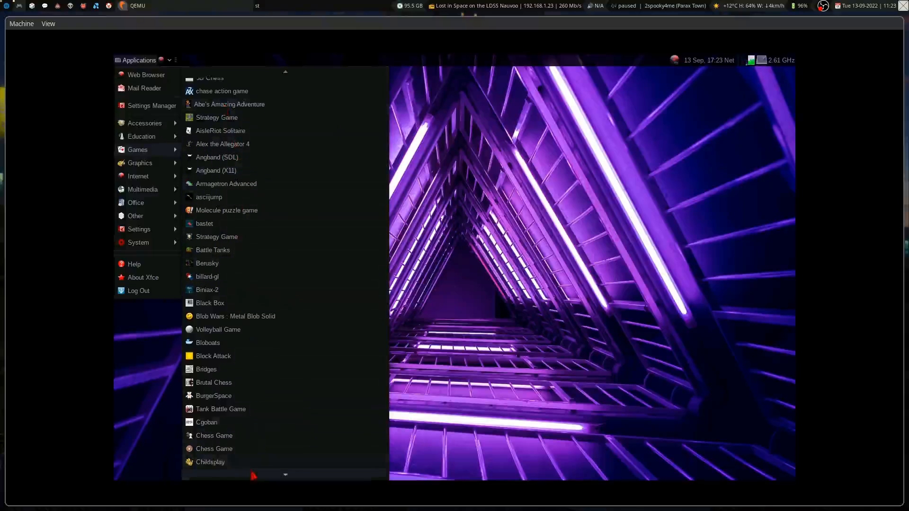
scroll(down, 3)
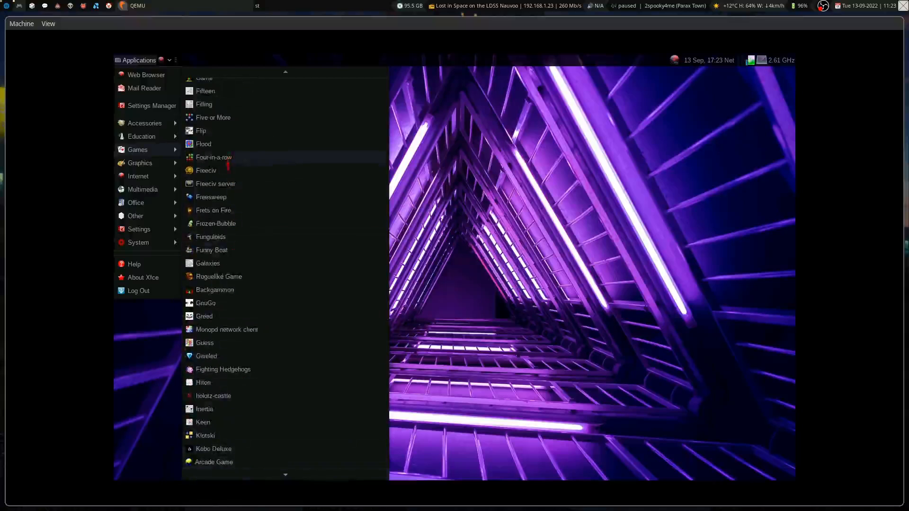
Log back in as the Live session user and show the main applications list.
click(138, 290)
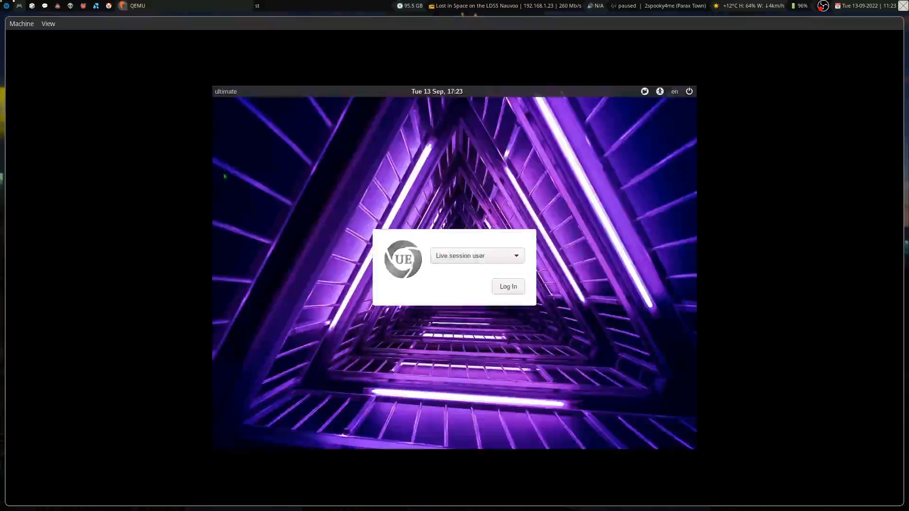
click(507, 286)
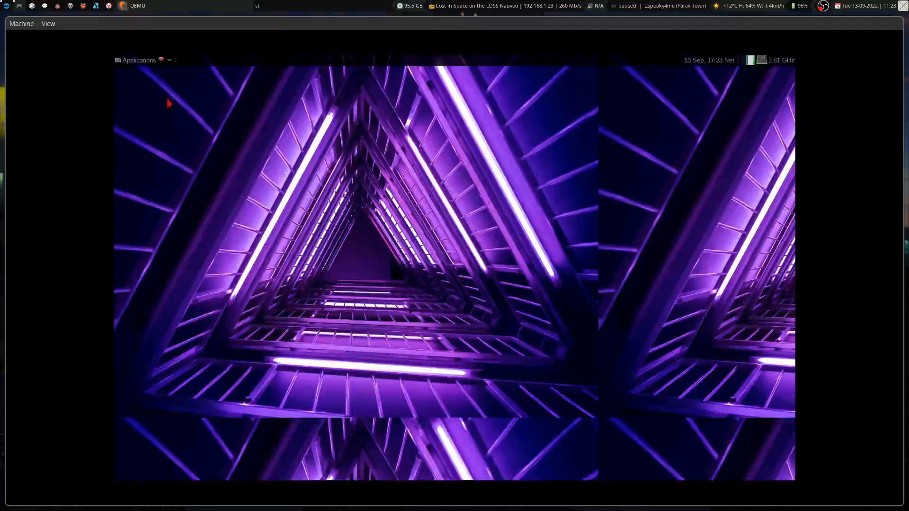
click(138, 59)
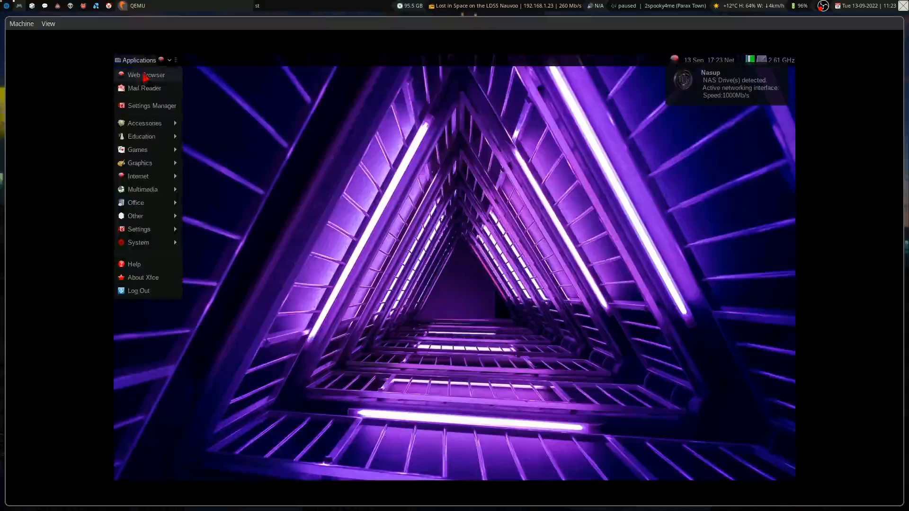
Scroll the Games submenu down to Xshogi and back up toward Enigma.
click(138, 150)
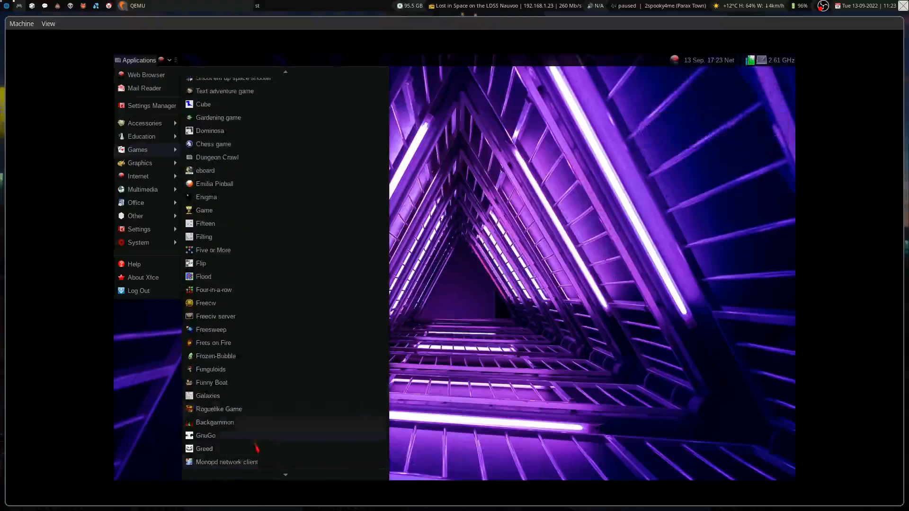
scroll(down, 3)
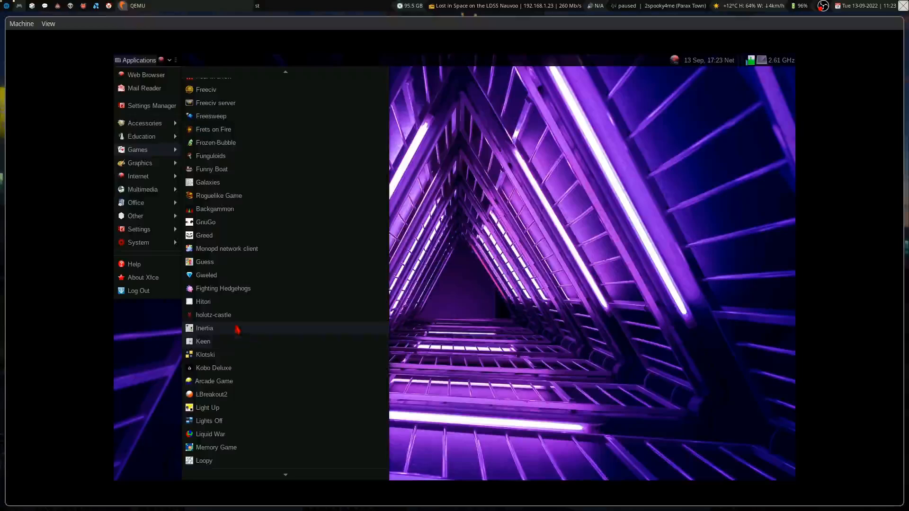
mouse_move(223, 288)
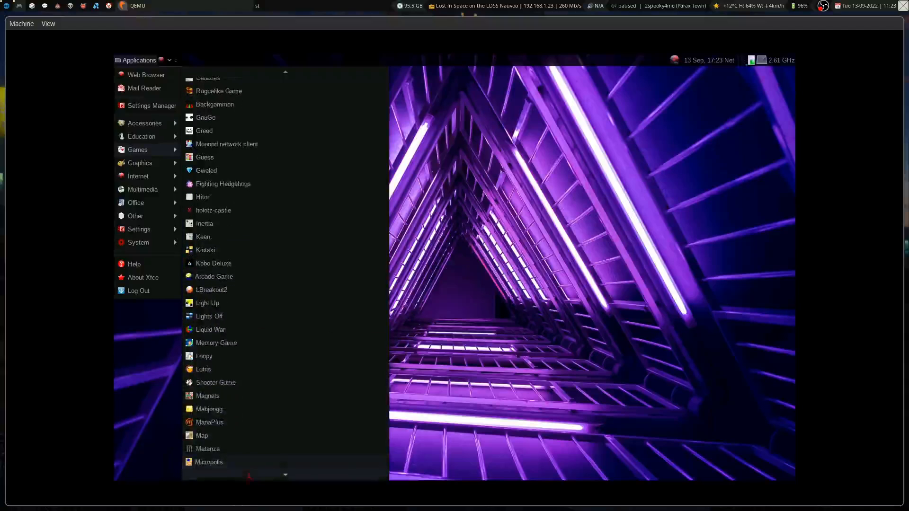
scroll(down, 3)
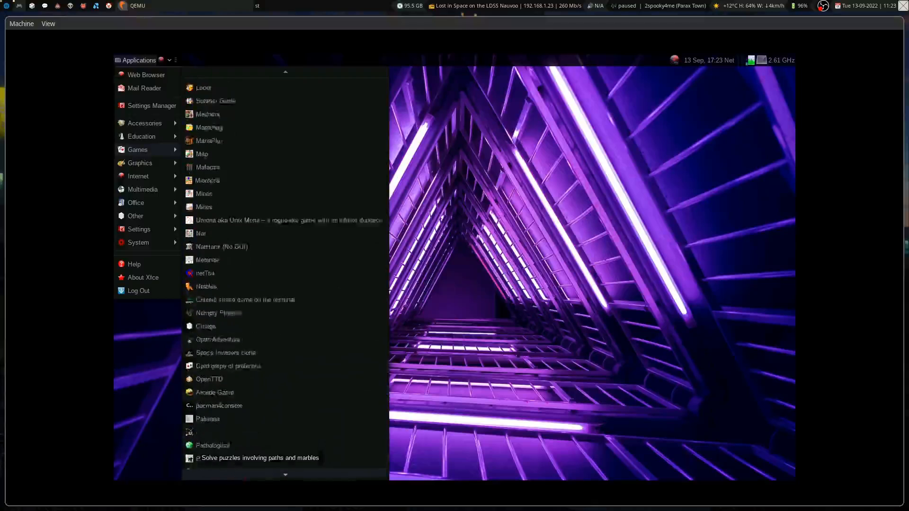
scroll(down, 3)
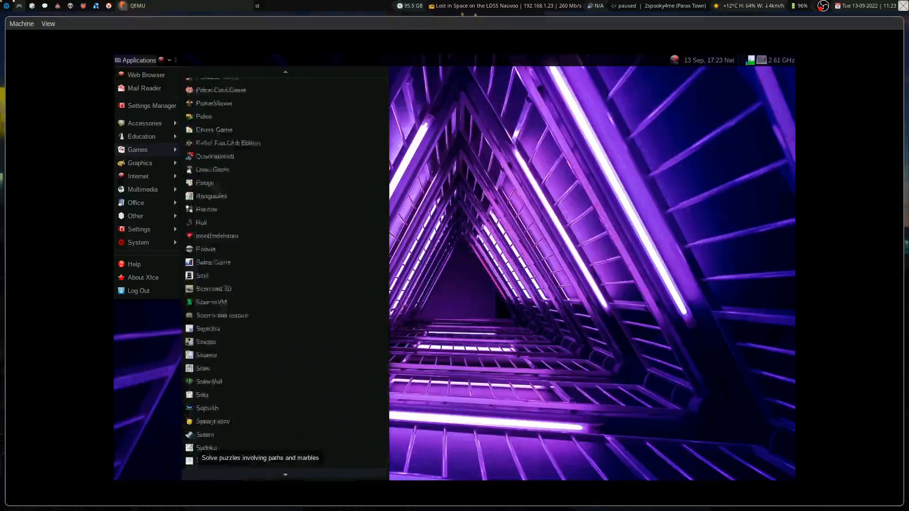
scroll(down, 3)
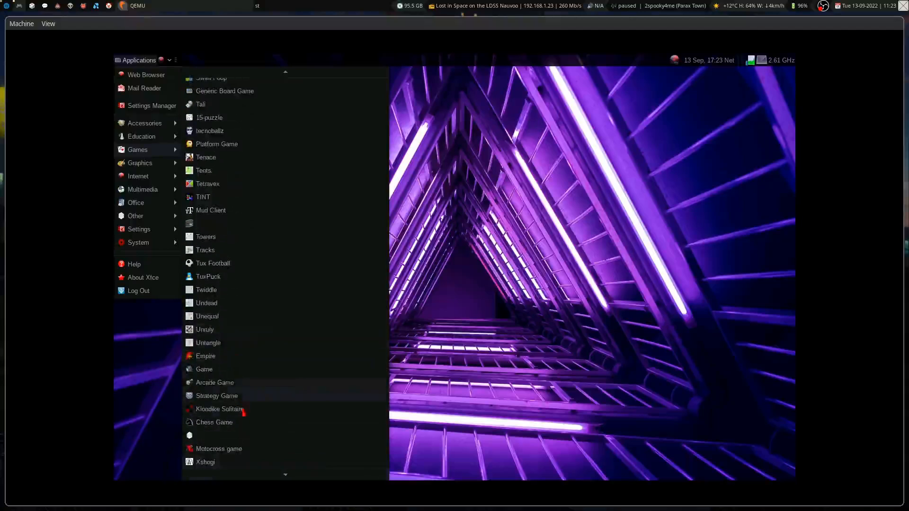
mouse_move(207, 276)
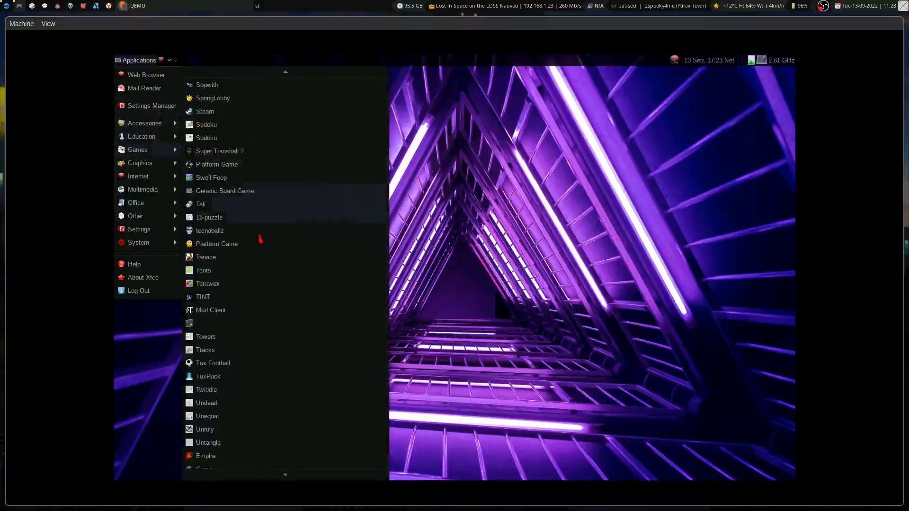
scroll(down, 3)
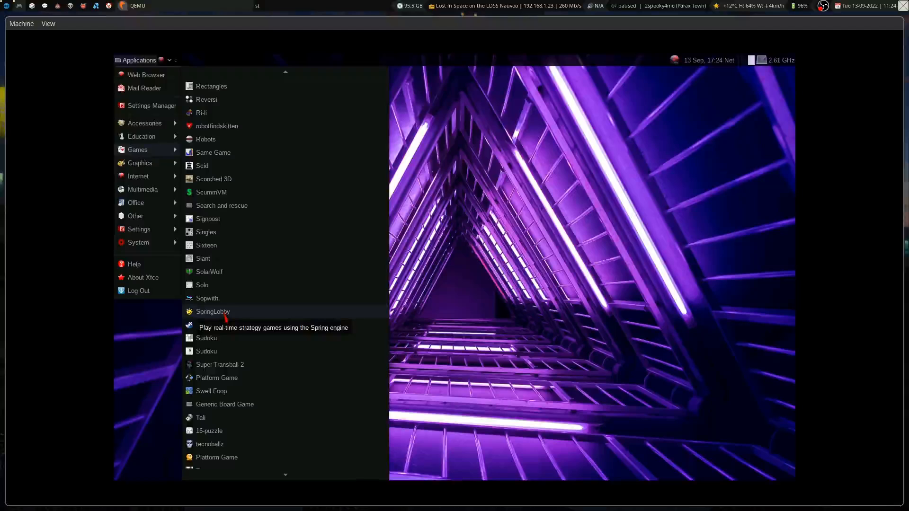
scroll(down, 3)
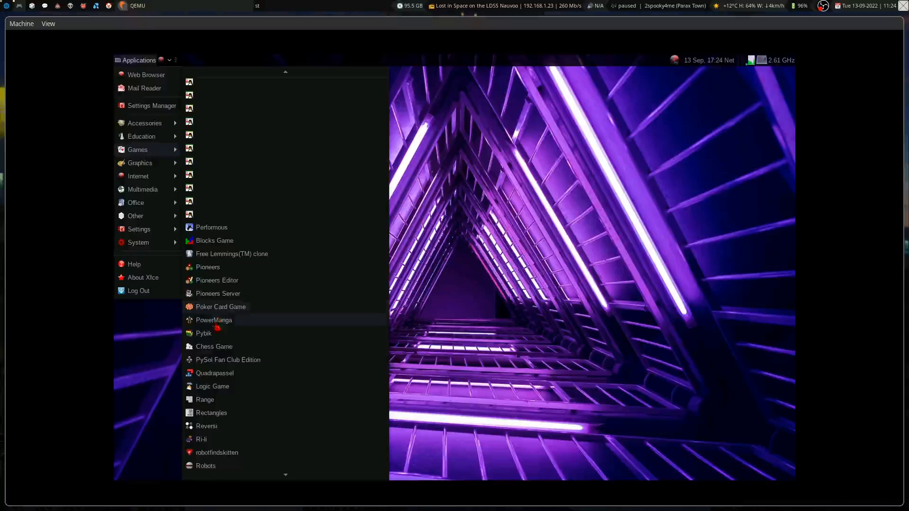
mouse_move(218, 359)
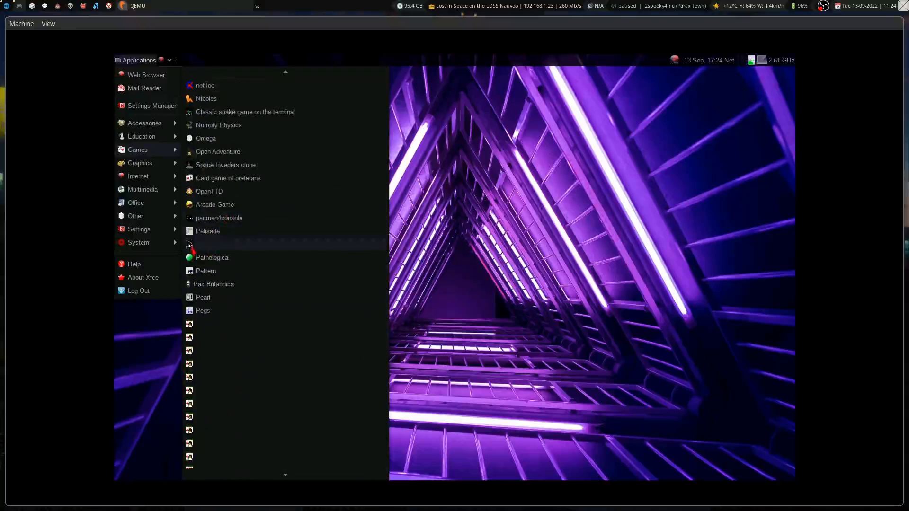
mouse_move(190, 243)
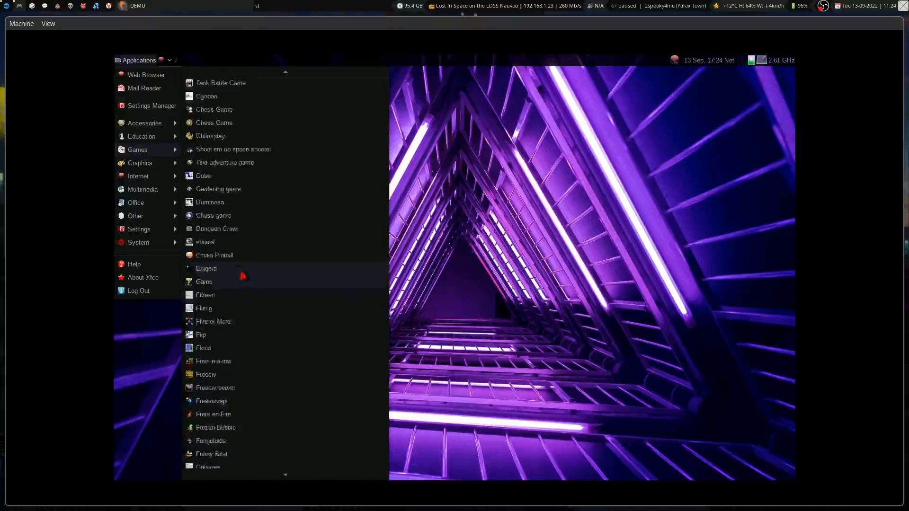
Launch and close the Cube puzzle game, then reopen the applications menu at Settings.
click(204, 175)
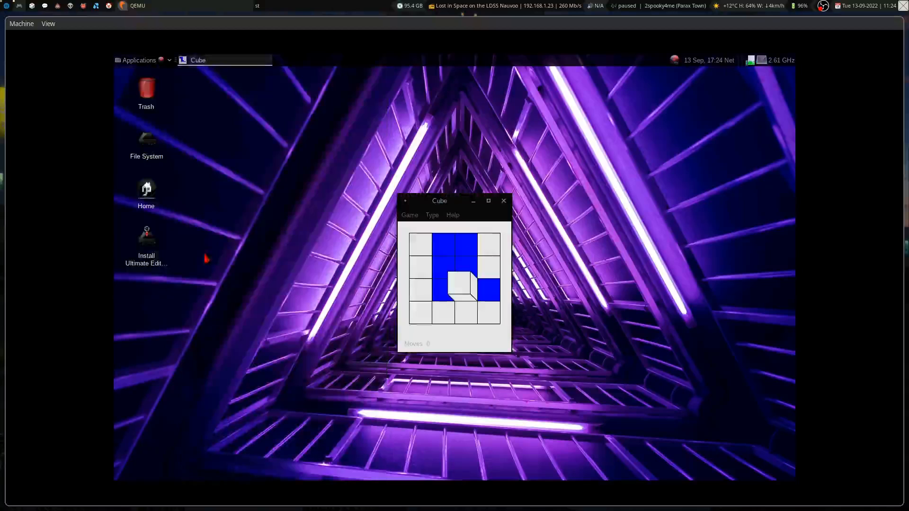
click(503, 201)
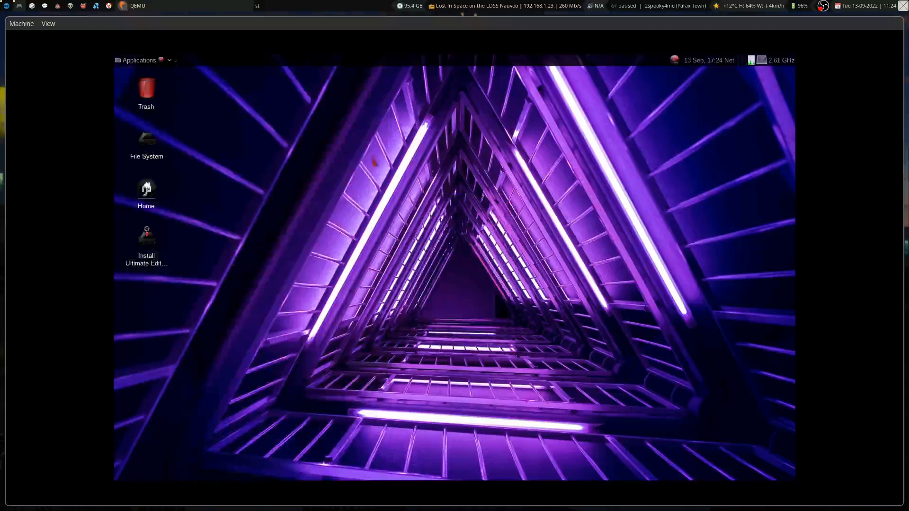
click(136, 59)
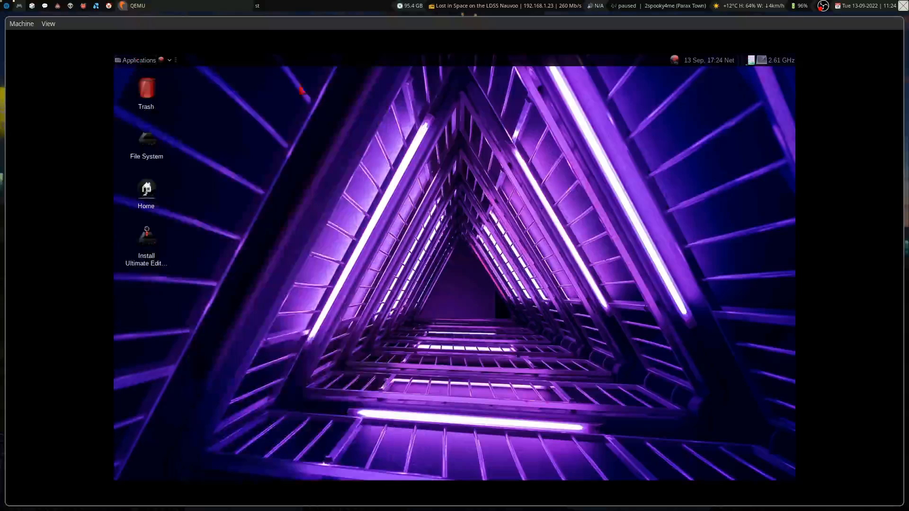
click(169, 59)
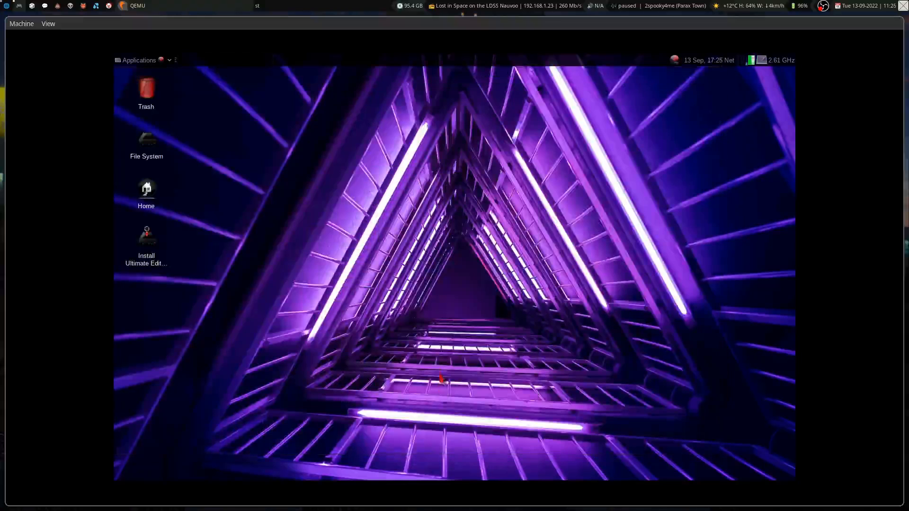
click(137, 59)
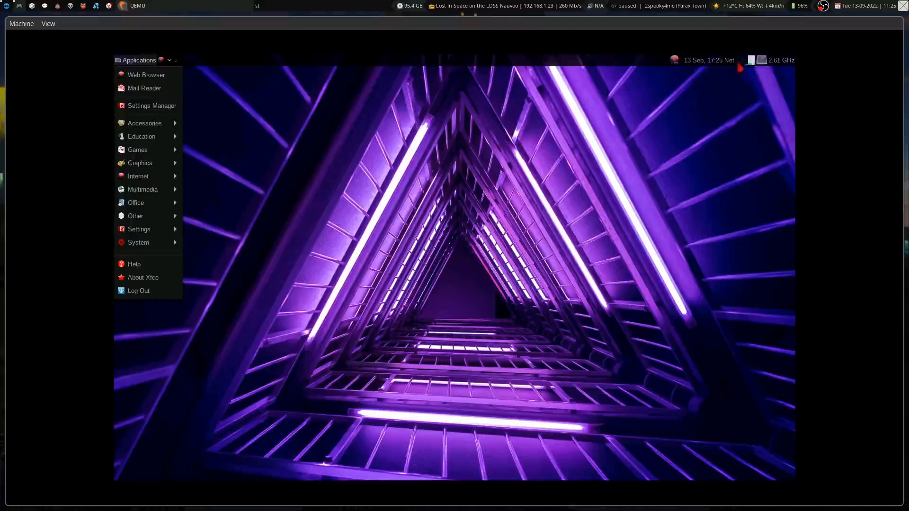
mouse_move(142, 137)
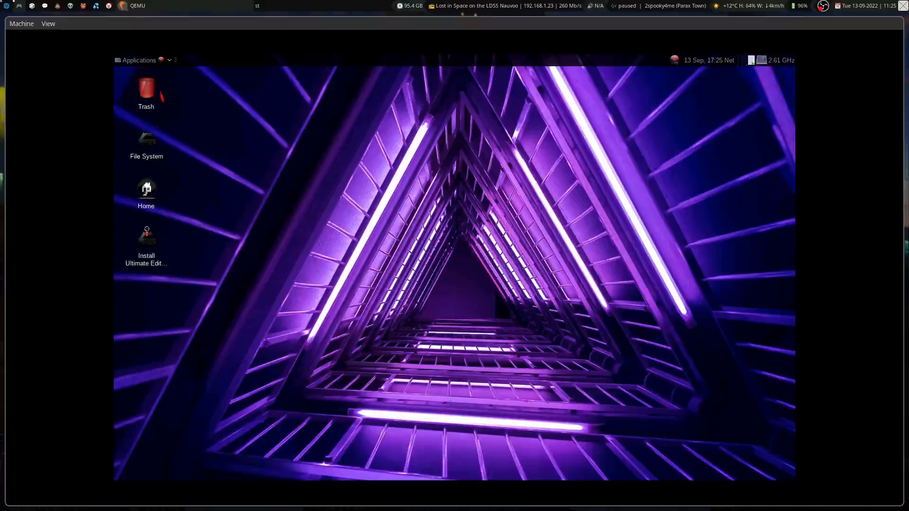
click(139, 60)
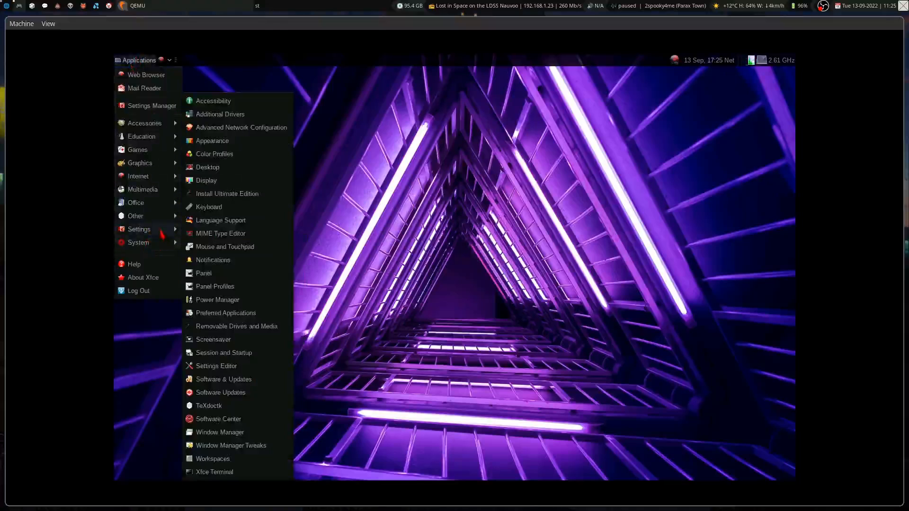
Review Appearance icon themes plus toolbar, menu and sound options, then close the dialog.
click(212, 140)
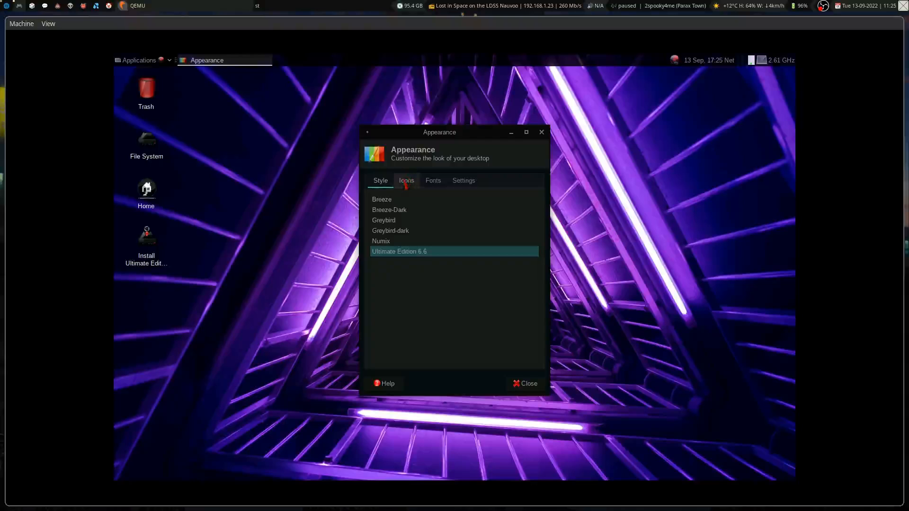
click(407, 180)
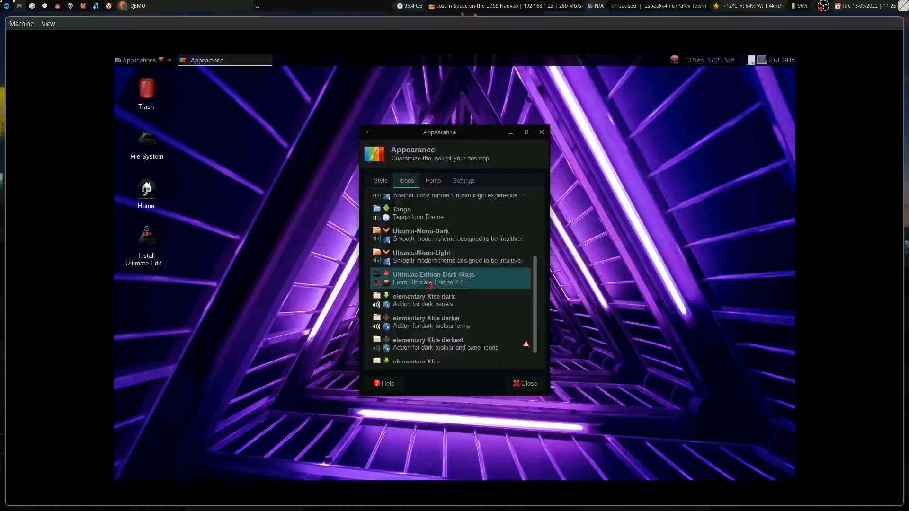
scroll(down, 3)
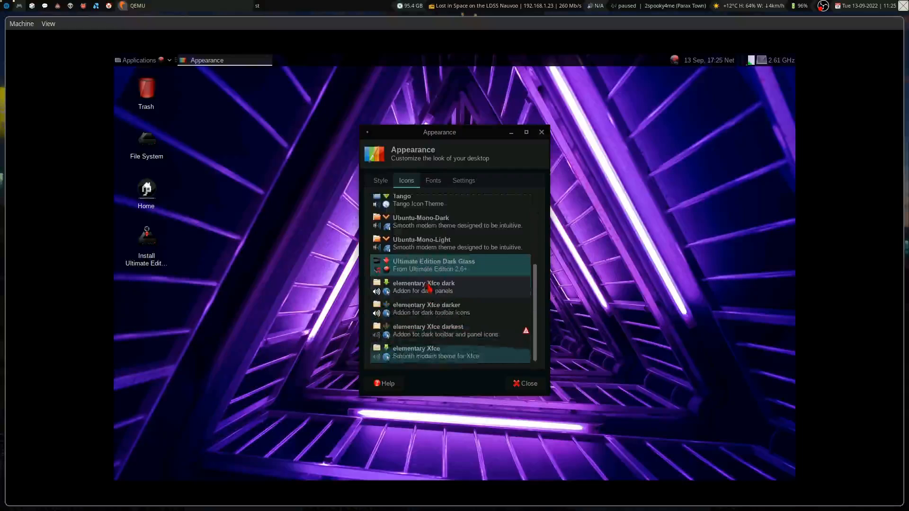
click(462, 181)
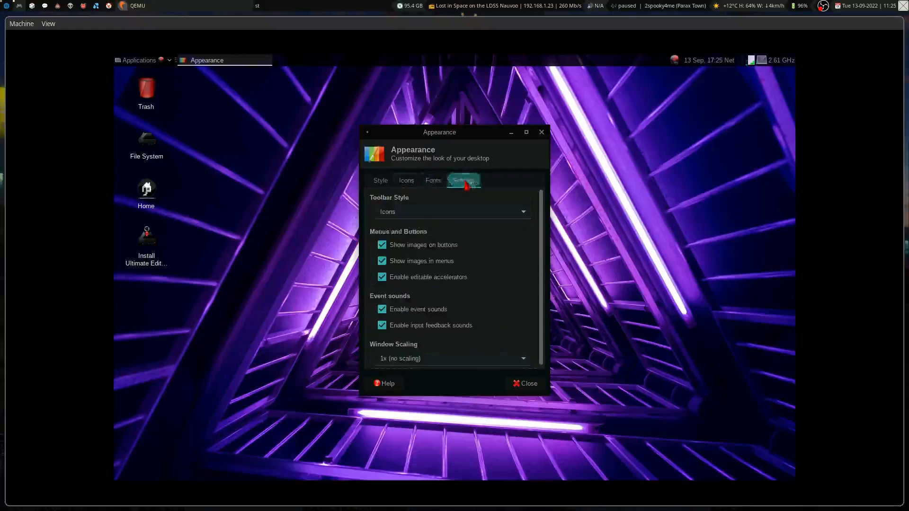
click(524, 383)
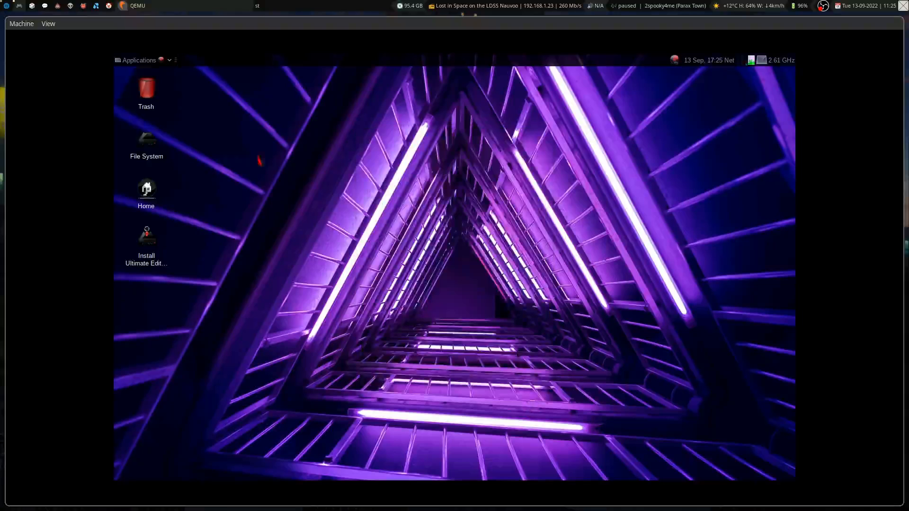
Browse the Applications > Games submenu to the bottom and launch WarMUX.
click(139, 60)
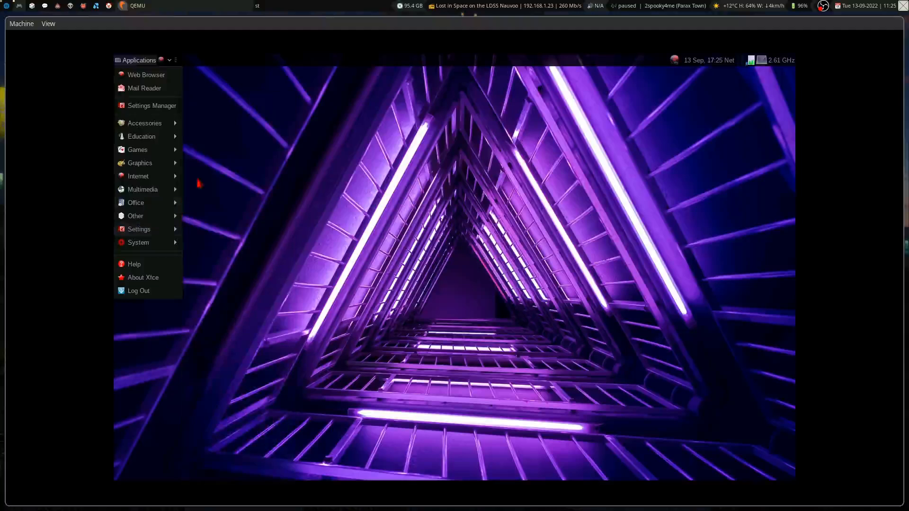
click(137, 150)
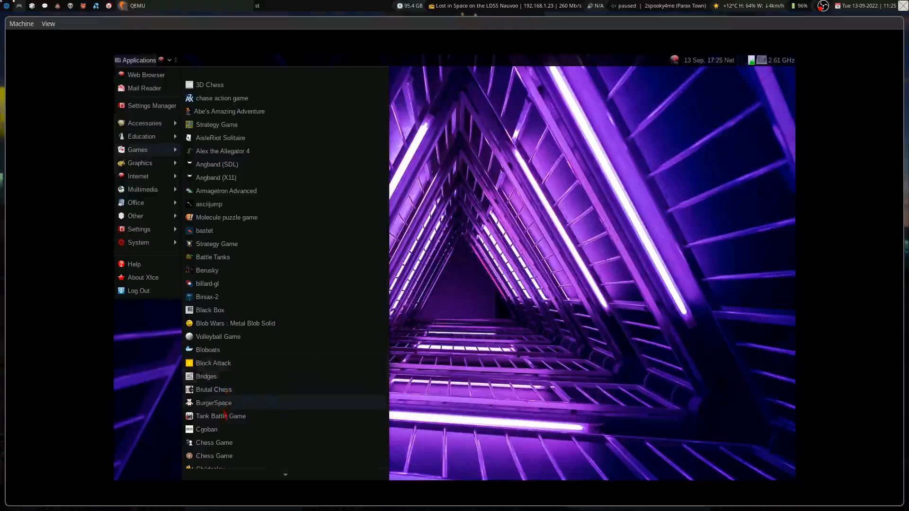
scroll(down, 3)
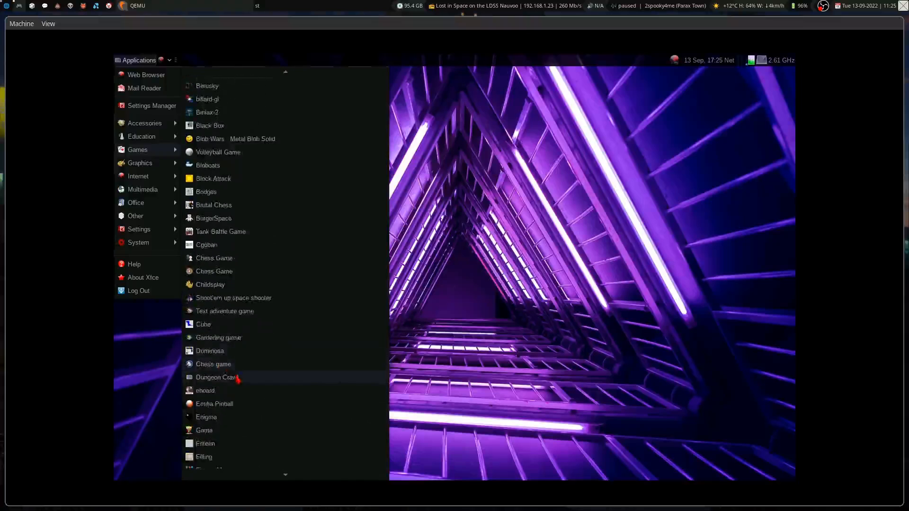
scroll(down, 3)
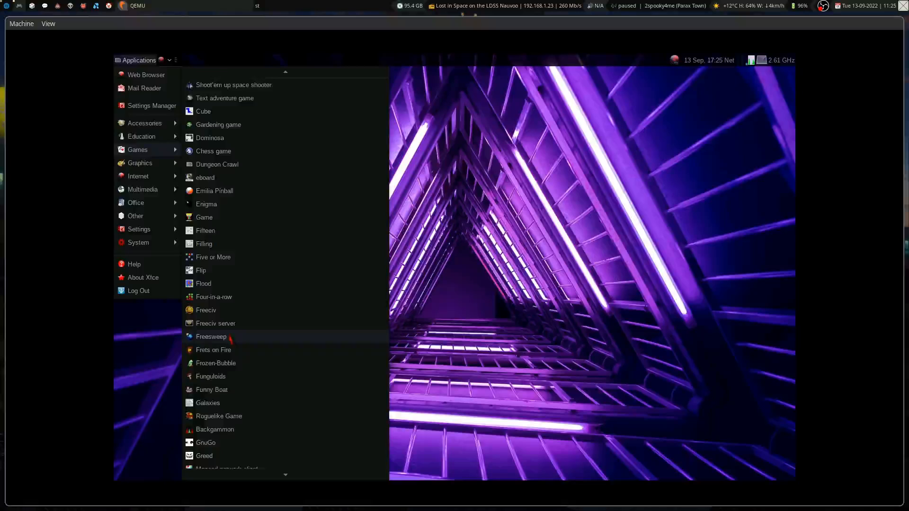
scroll(down, 3)
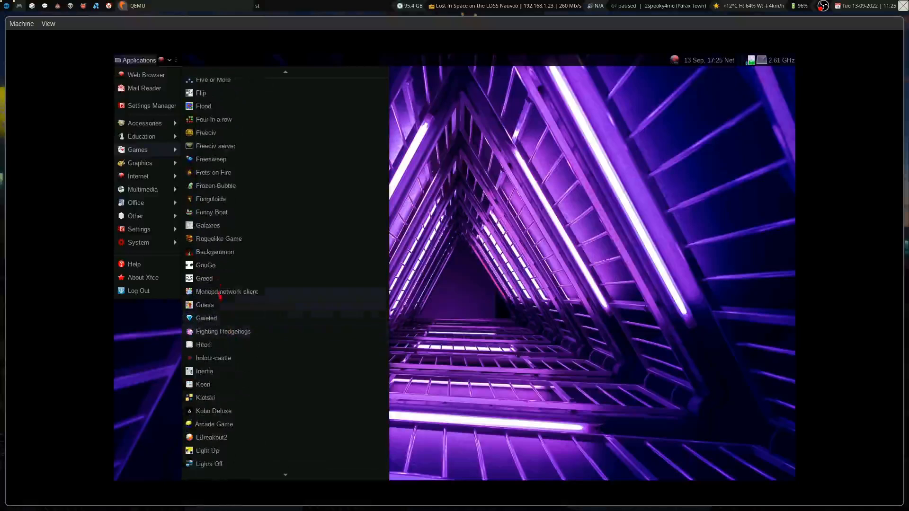
scroll(down, 3)
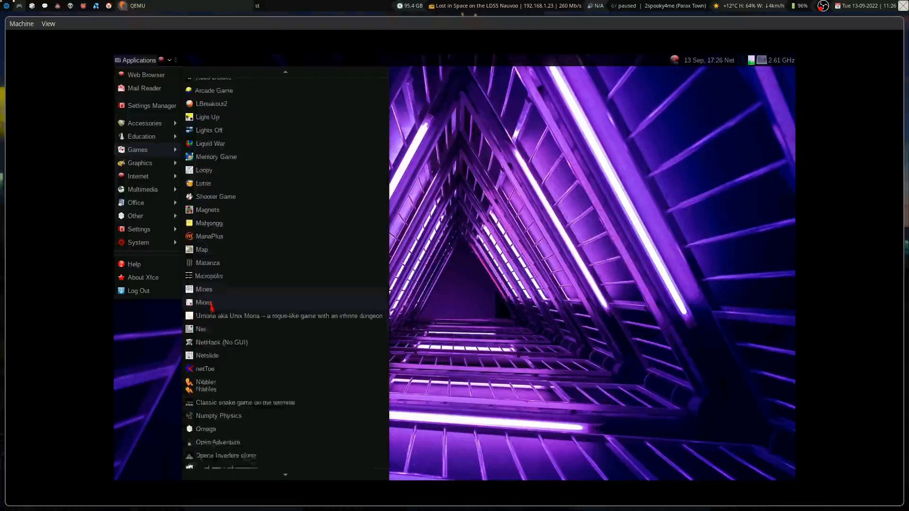
scroll(down, 3)
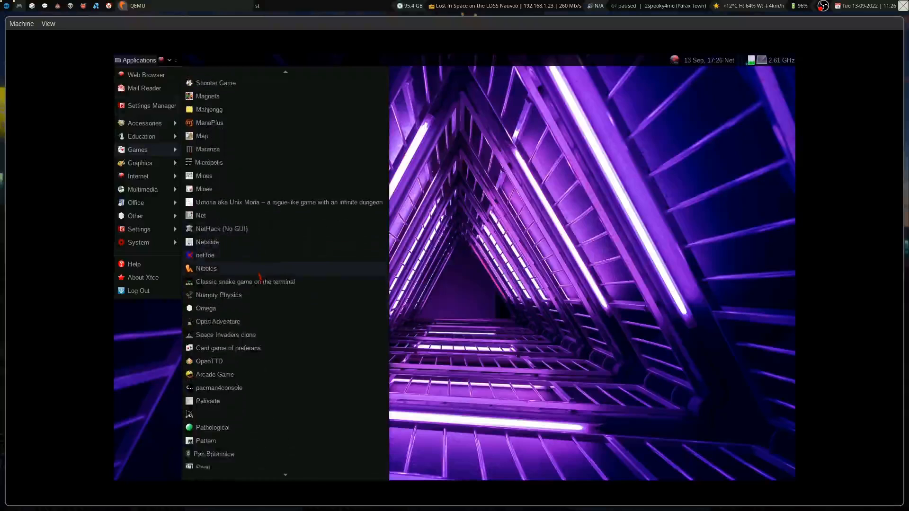
scroll(down, 3)
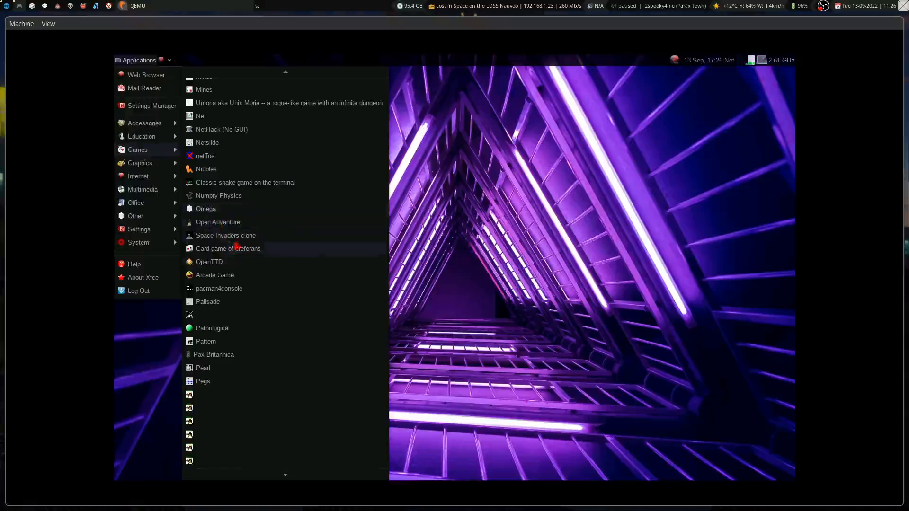
mouse_move(217, 222)
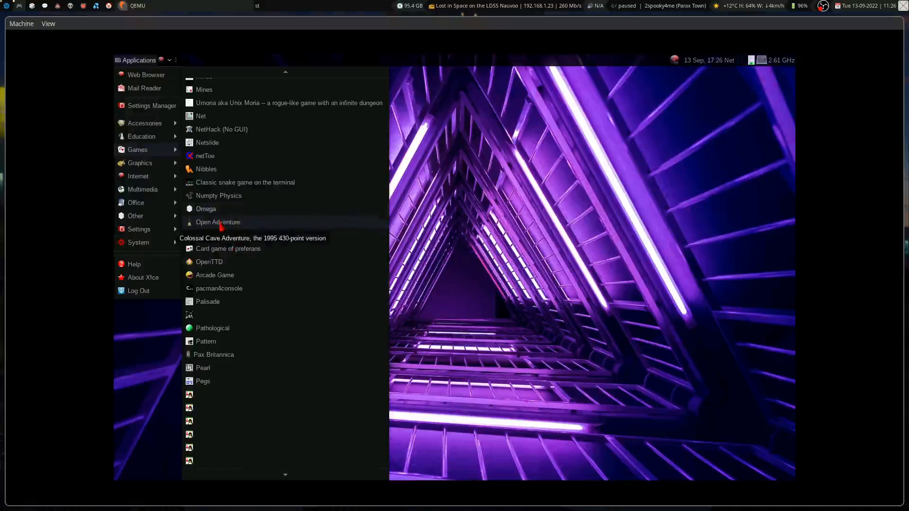
scroll(down, 3)
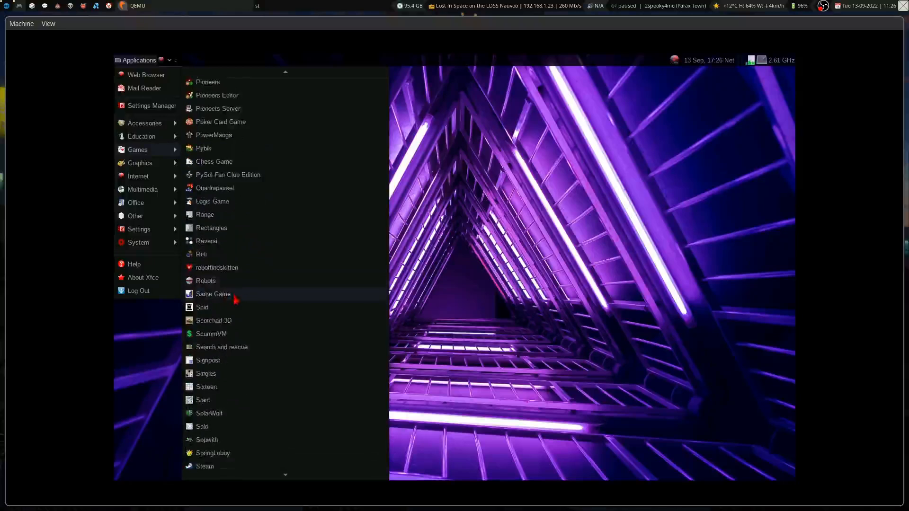
scroll(down, 3)
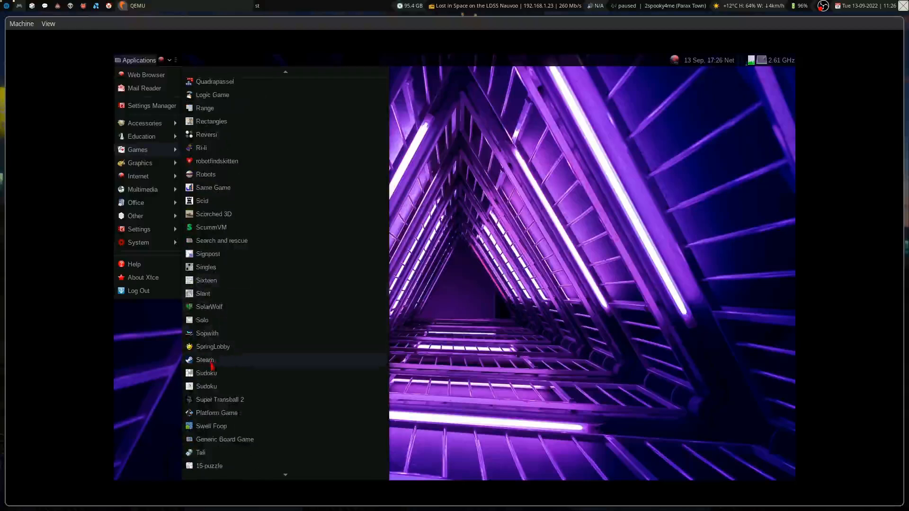
scroll(down, 3)
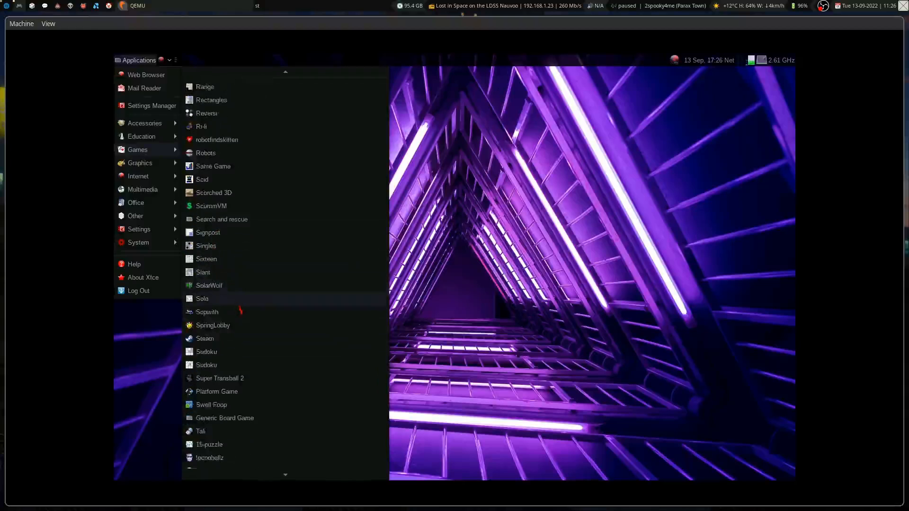
scroll(down, 3)
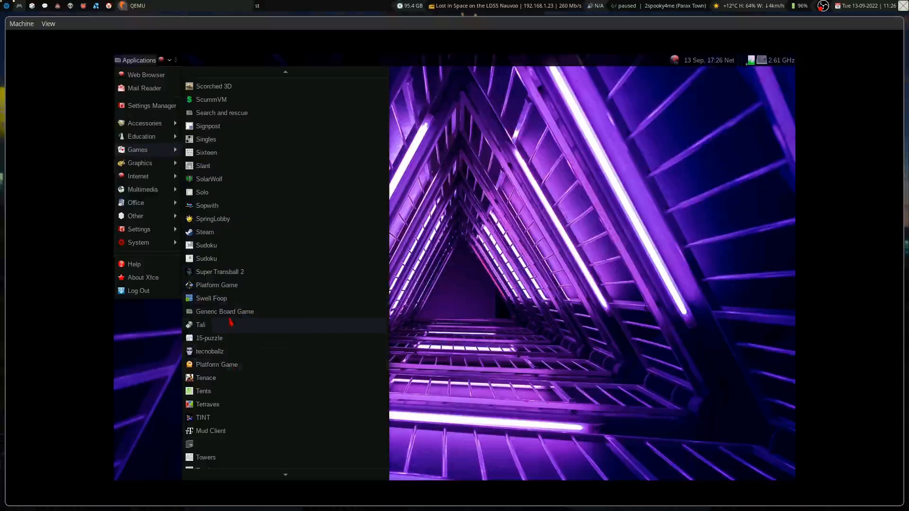
mouse_move(232, 315)
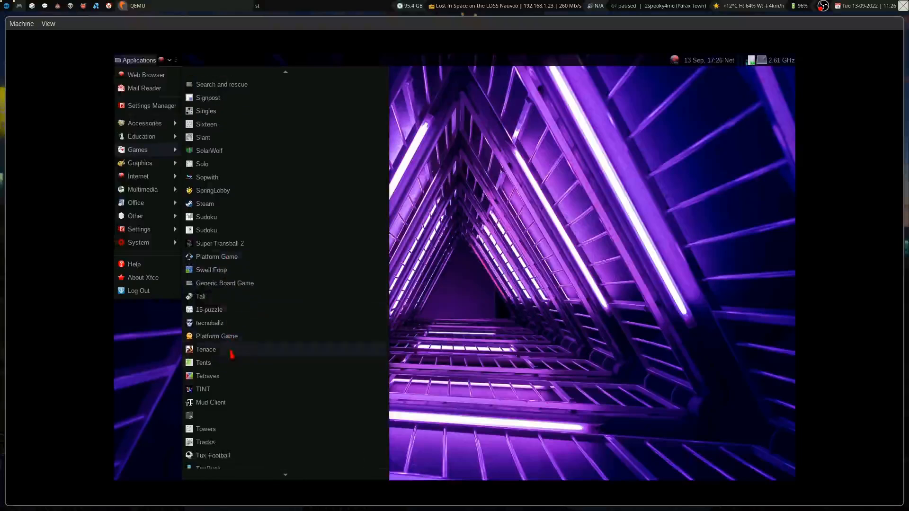
scroll(down, 3)
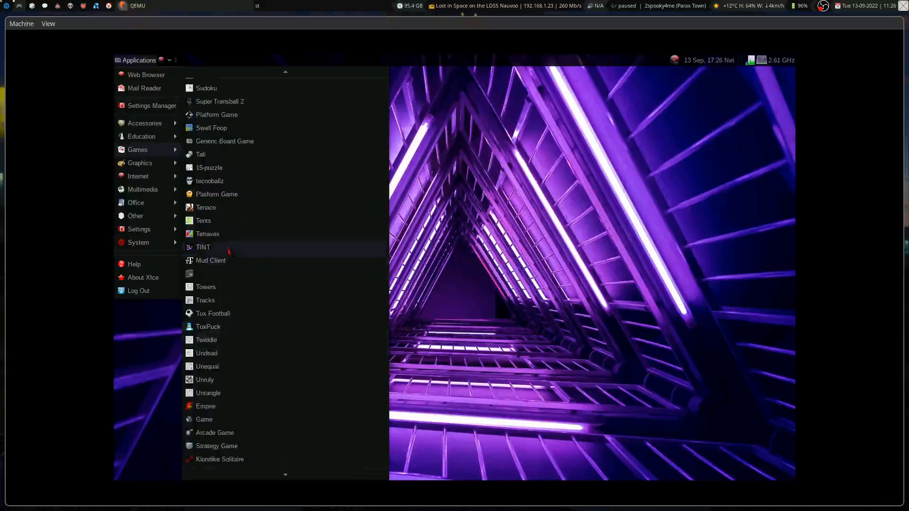
scroll(down, 3)
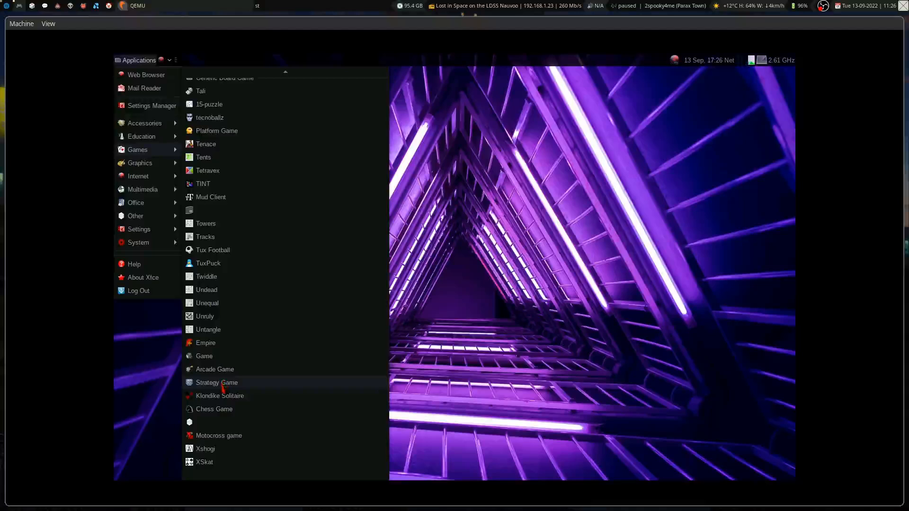
mouse_move(217, 382)
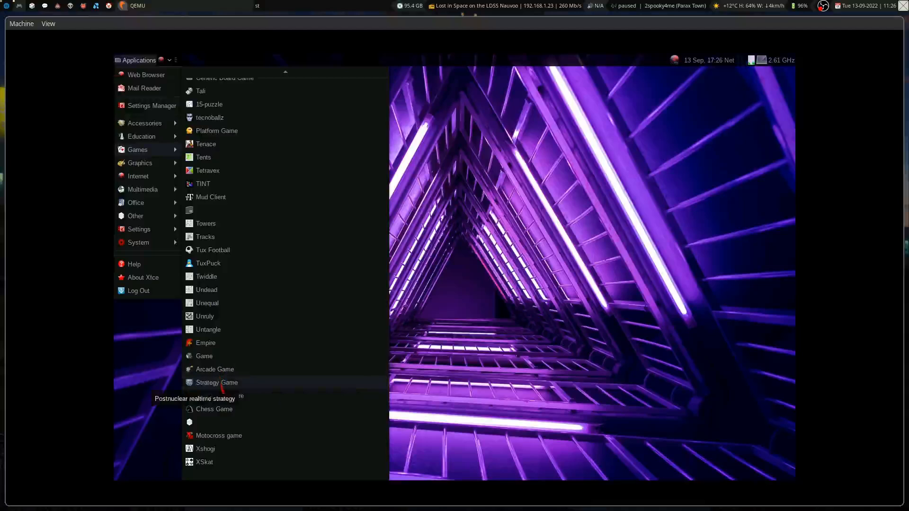
click(216, 383)
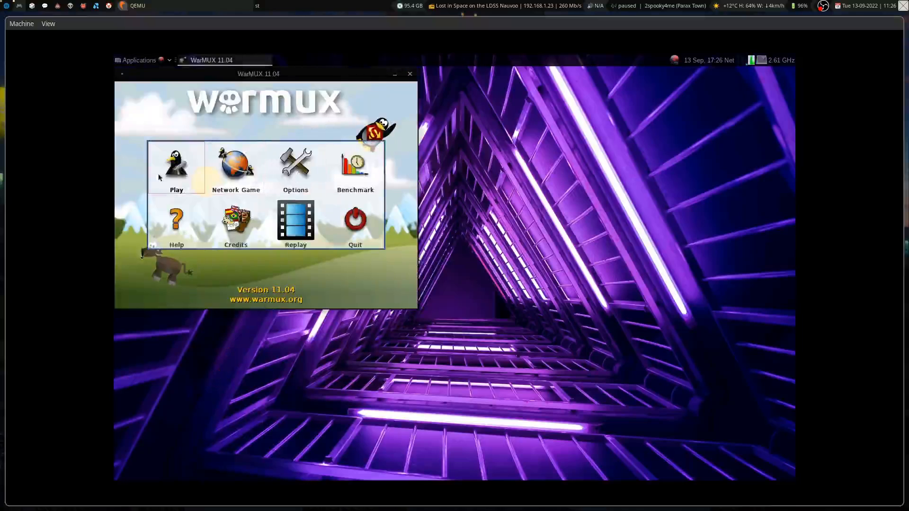
Start a local WarMUX match with Pidgin Team on the Aquarium map.
click(176, 169)
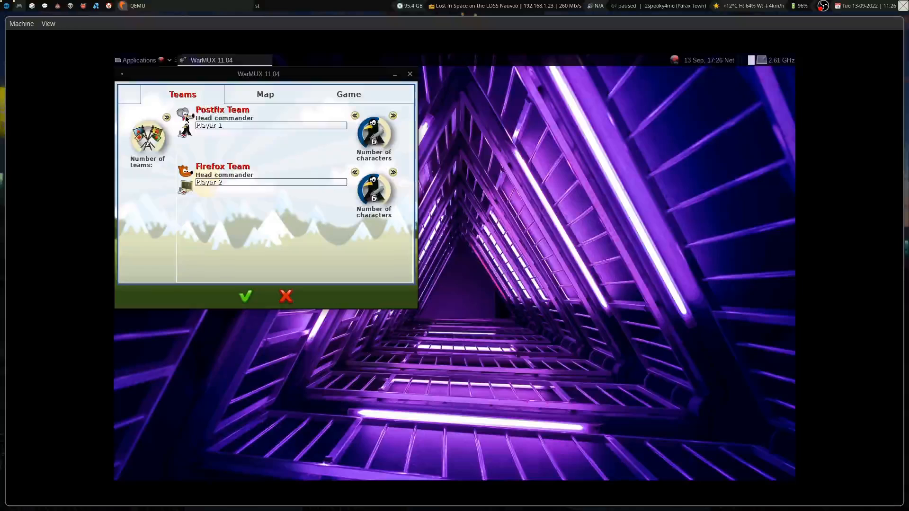
click(394, 115)
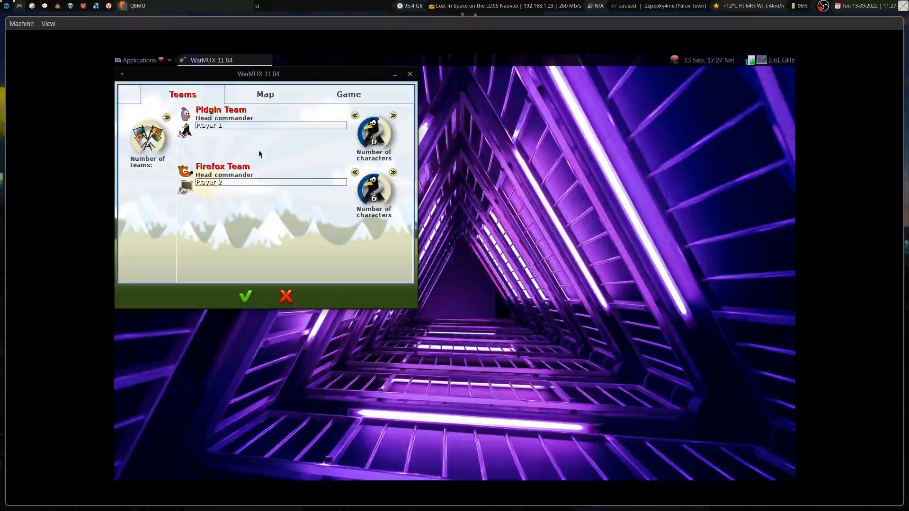
click(265, 94)
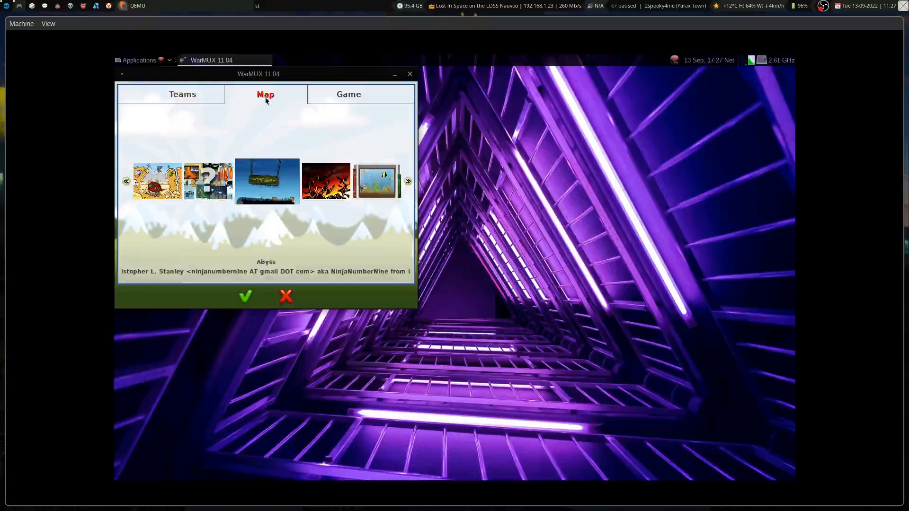
click(407, 181)
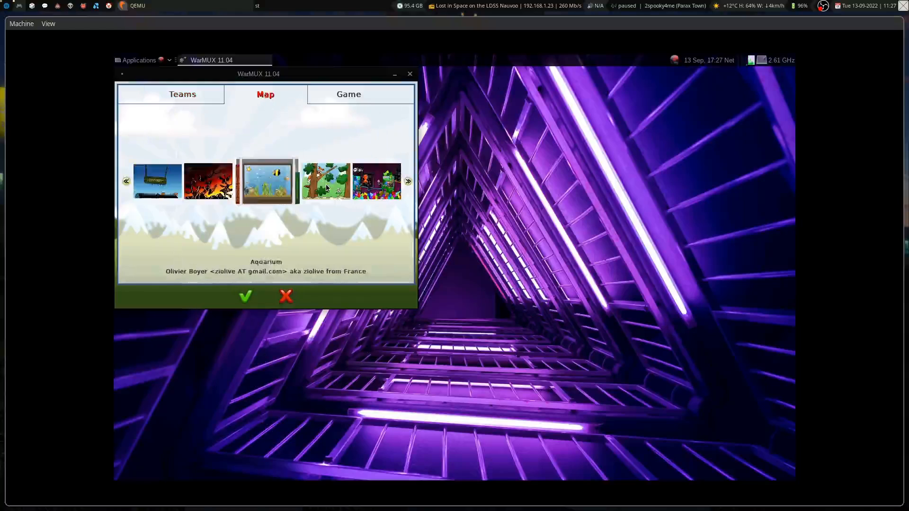
click(349, 94)
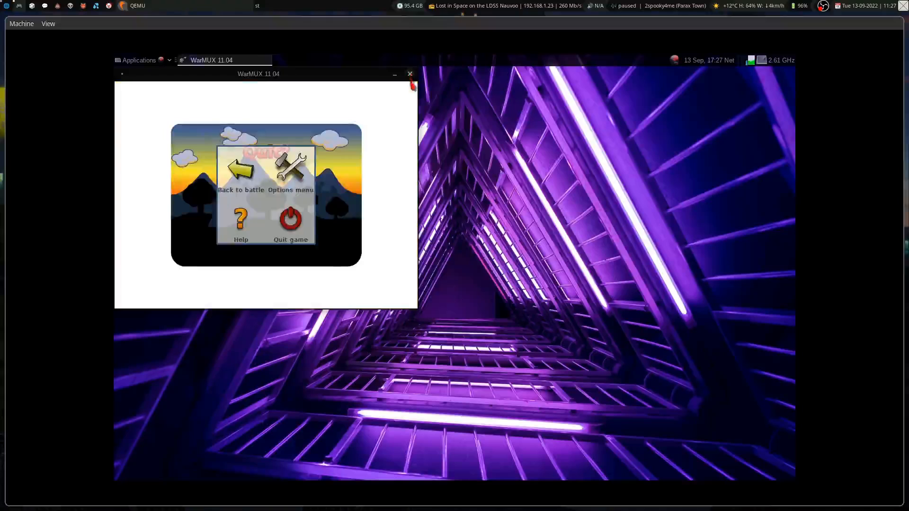
Close WarMUX and bring up the Xfce Log Out prompt.
click(240, 171)
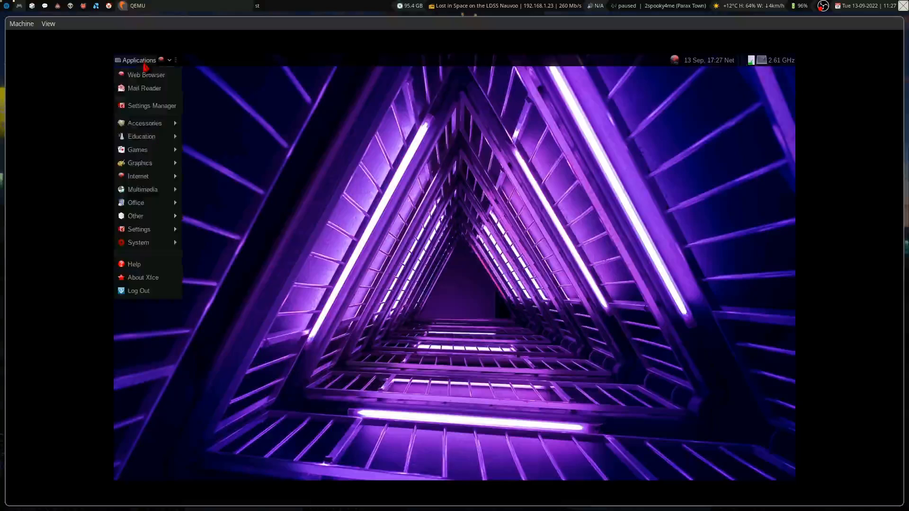
click(138, 291)
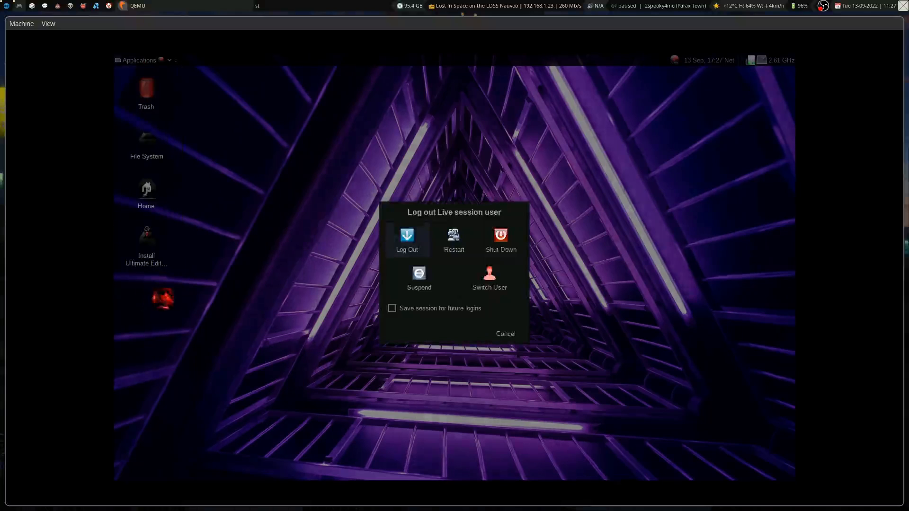